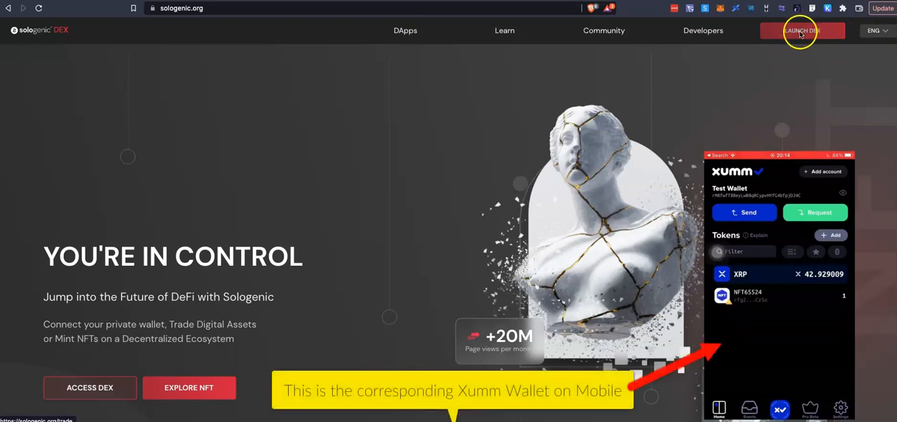
Launch the DEX from the sologenic.org homepage, landing on the SOLO/XRP trade page
{"action": "left_click", "coordinate": [801, 31]}
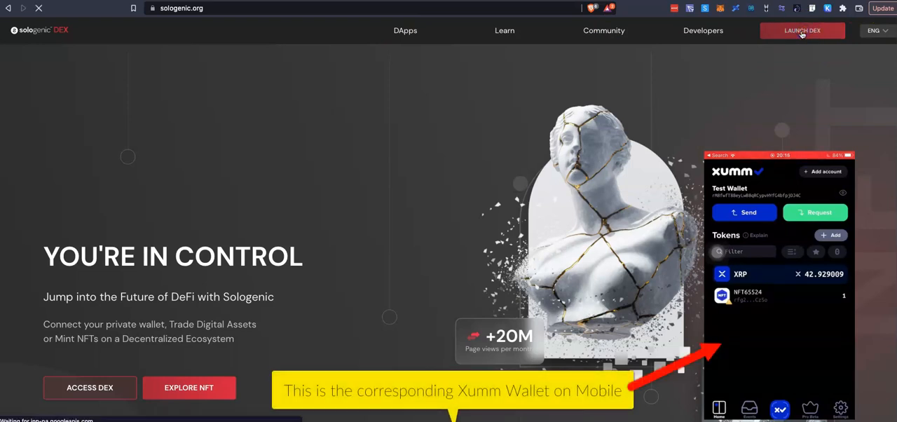
{"action": "left_click", "coordinate": [801, 31]}
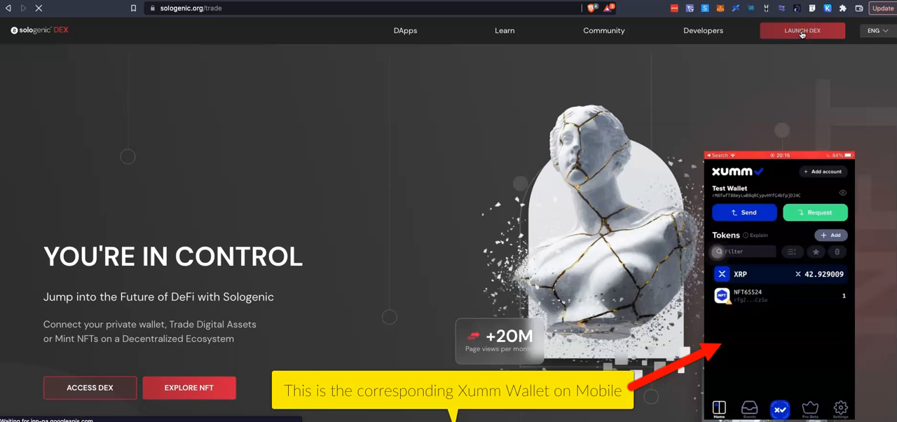
{"action": "left_click", "coordinate": [801, 31]}
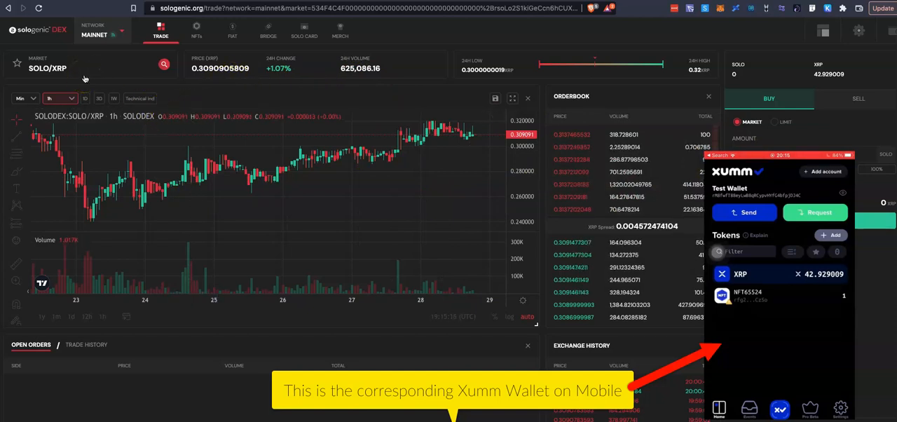
{"action": "mouse_move", "coordinate": [418, 109]}
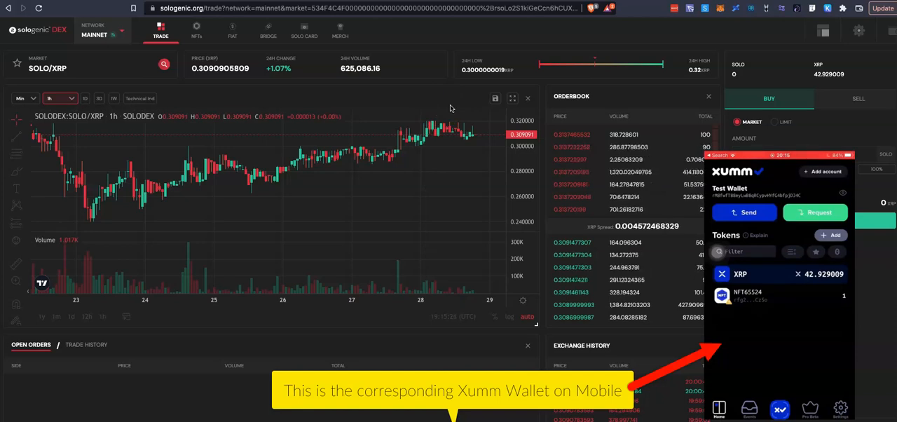
Log out of the currently connected wallet from the account menu
{"action": "left_click", "coordinate": [857, 30]}
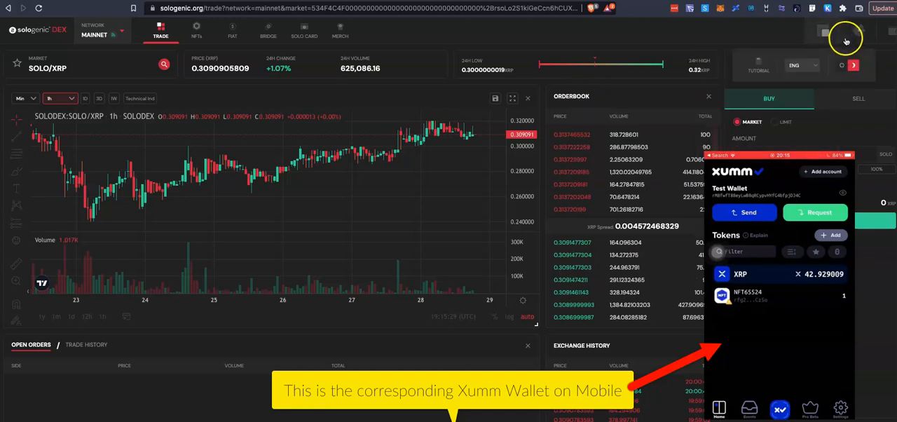
{"action": "left_click", "coordinate": [891, 30]}
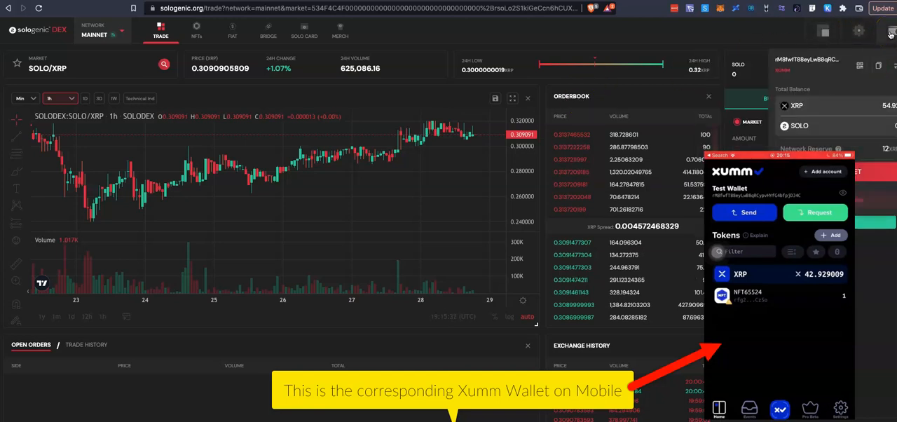
{"action": "mouse_move", "coordinate": [860, 148]}
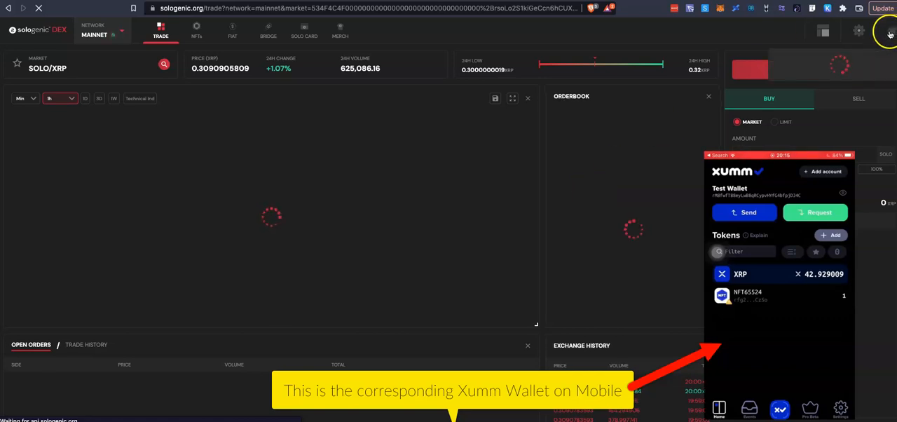
{"action": "left_click", "coordinate": [890, 31]}
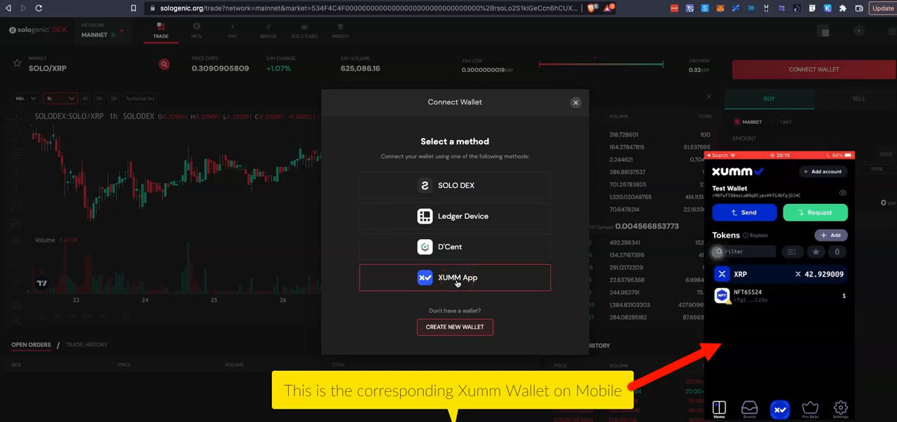
Reconnect the wallet through the XUMM App, approving the sign-in on the phone
{"action": "left_click", "coordinate": [457, 277]}
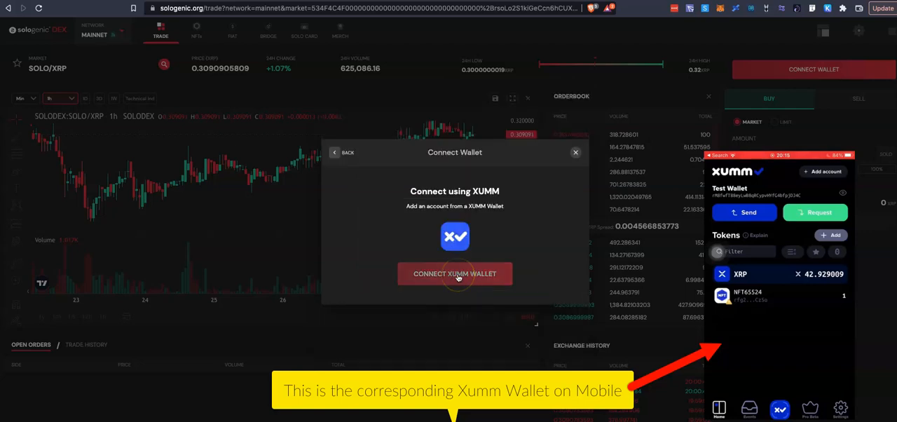
{"action": "left_click", "coordinate": [454, 273]}
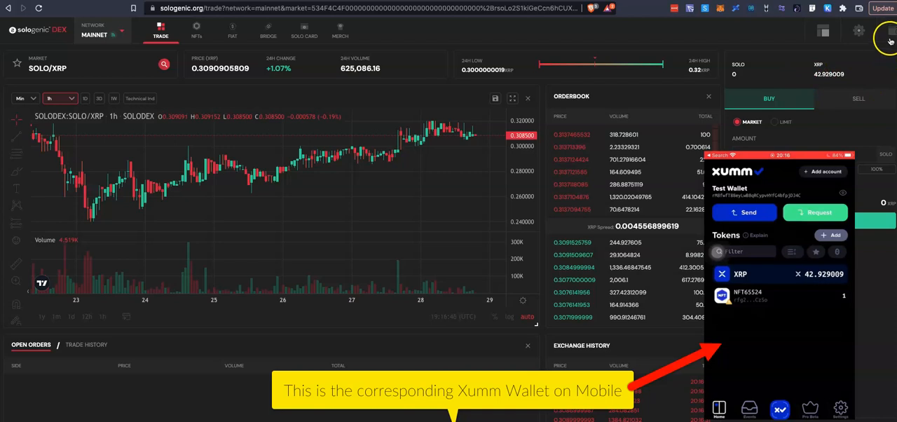
View the Wallet page's NFTS tab, showing one NFT and a 54.929009 XRP balance
{"action": "left_click", "coordinate": [891, 31]}
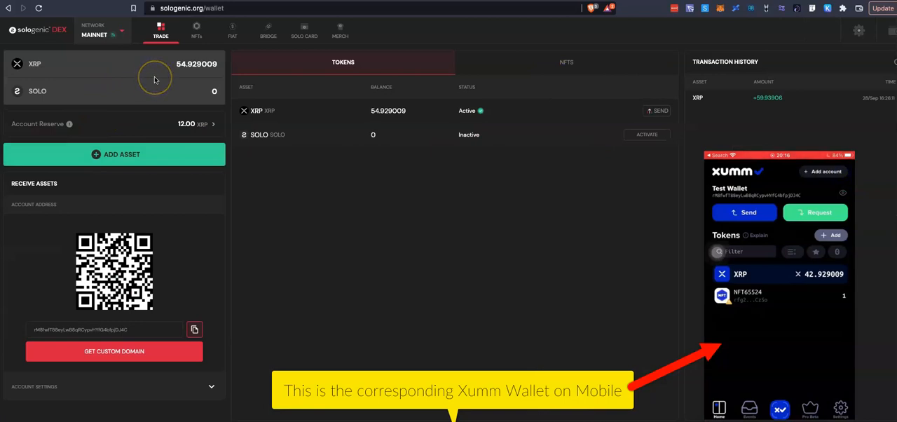
{"action": "mouse_move", "coordinate": [176, 72]}
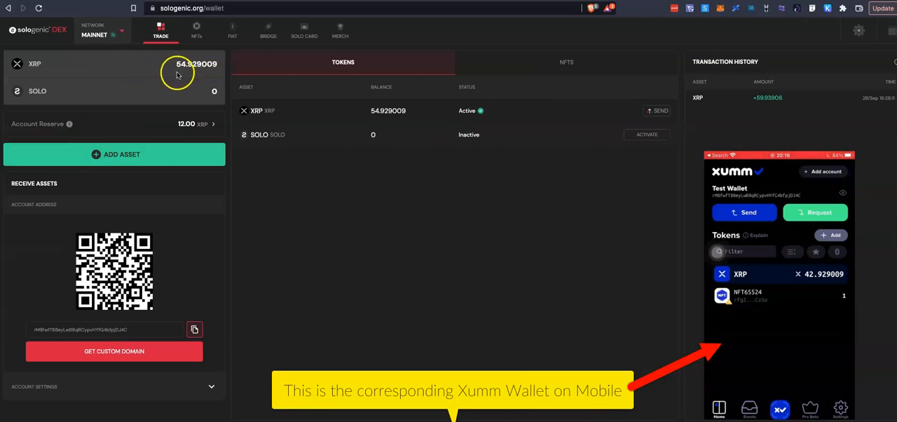
{"action": "mouse_move", "coordinate": [179, 73]}
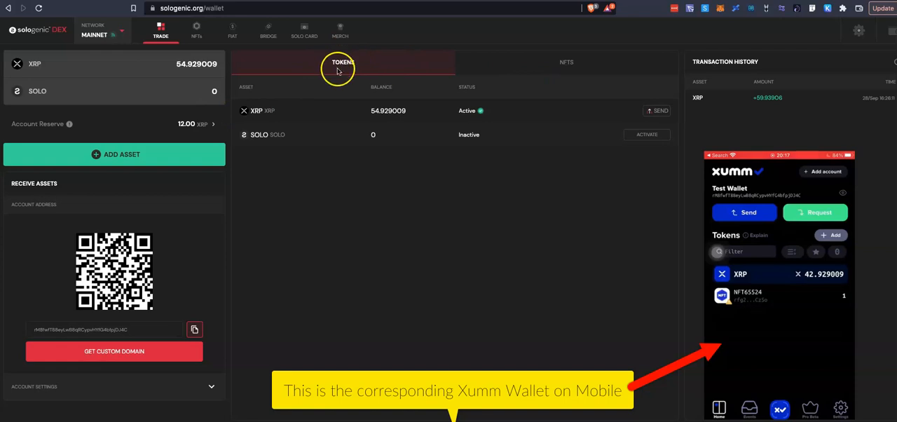
{"action": "left_click", "coordinate": [566, 62]}
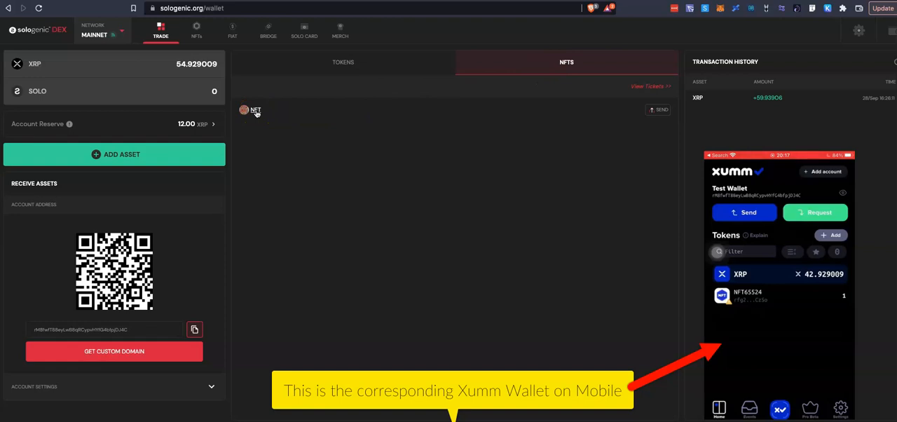
{"action": "mouse_move", "coordinate": [305, 92]}
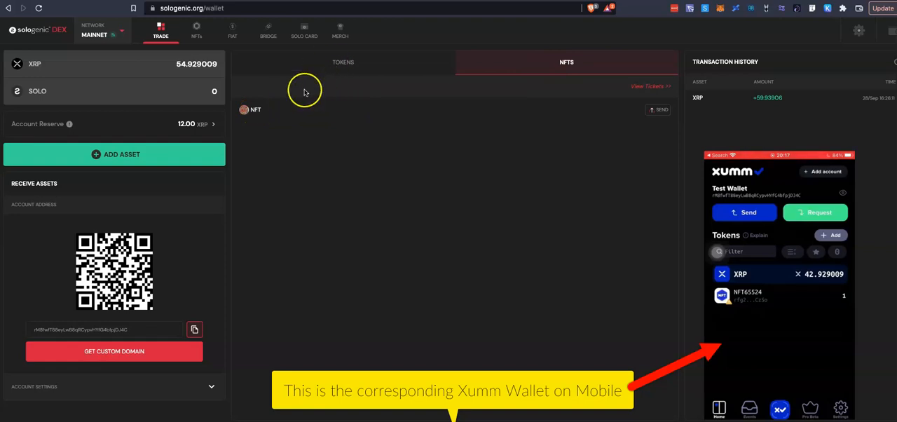
{"action": "mouse_move", "coordinate": [269, 112]}
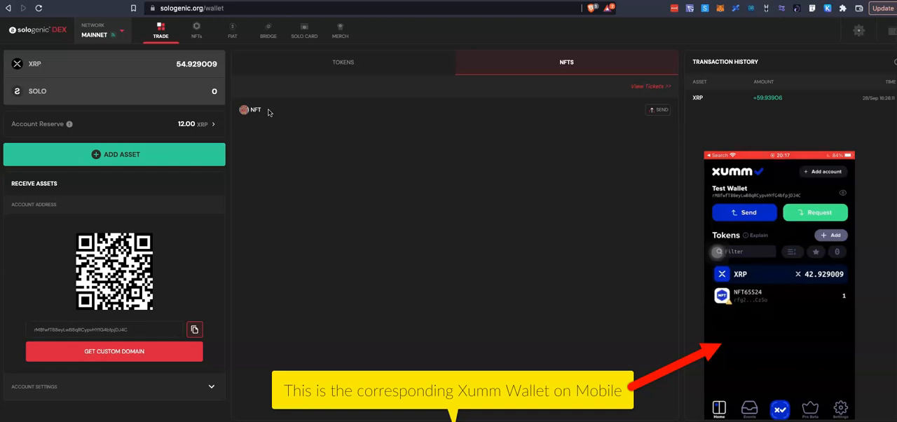
{"action": "mouse_move", "coordinate": [250, 121]}
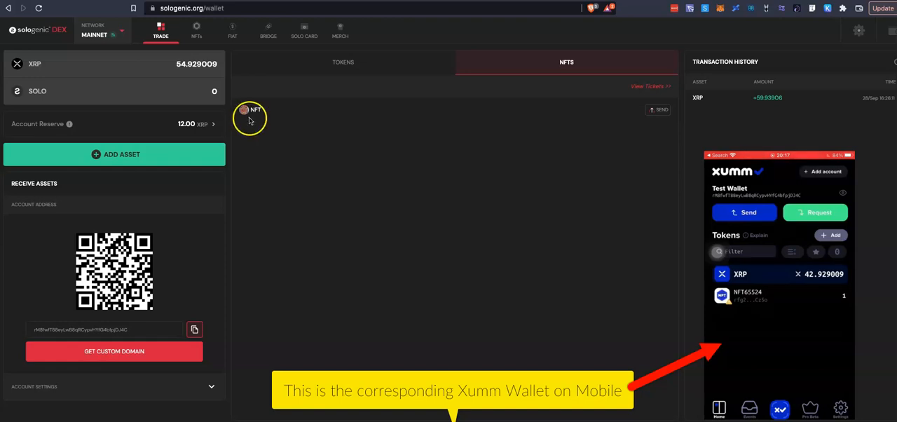
{"action": "mouse_move", "coordinate": [250, 120]}
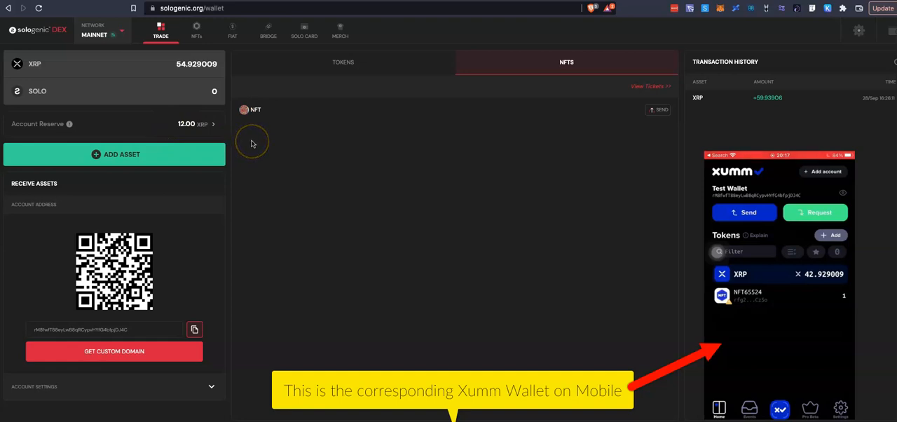
{"action": "mouse_move", "coordinate": [252, 143]}
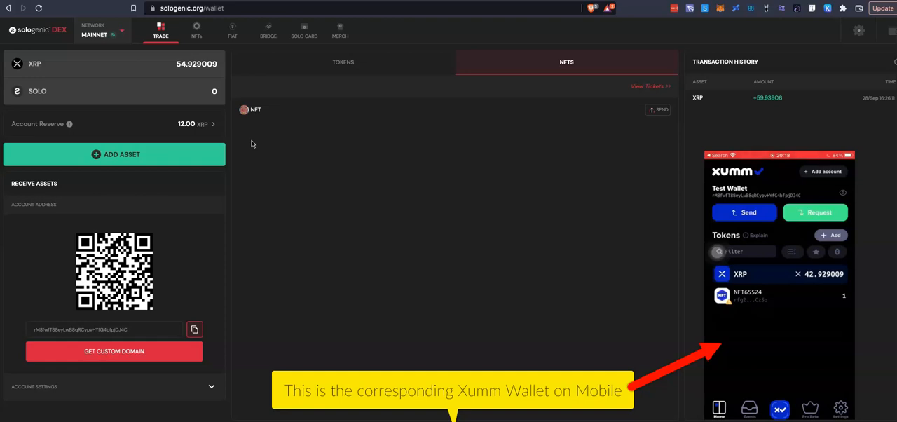
{"action": "mouse_move", "coordinate": [553, 163]}
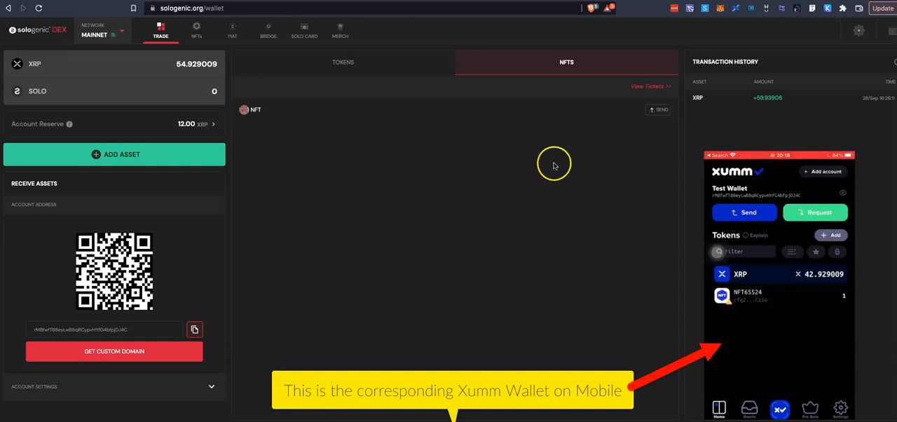
{"action": "left_click", "coordinate": [891, 31]}
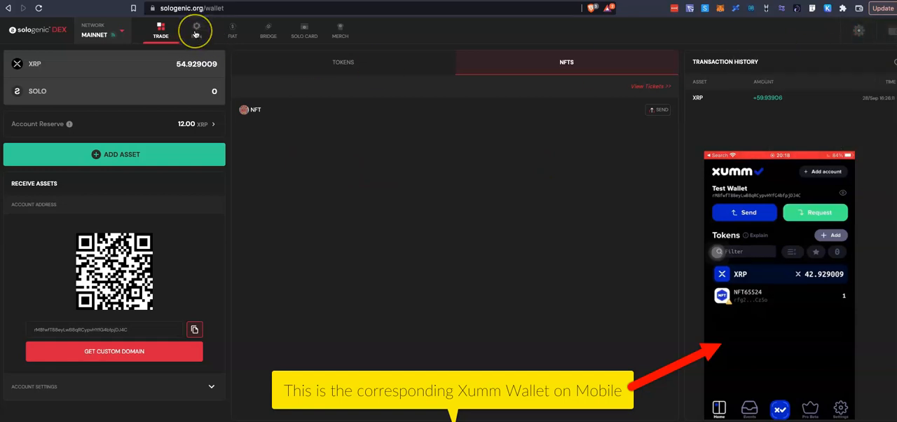
Search the NFT marketplace for "driftus maximus" via the "dri" suggestion
{"action": "left_click", "coordinate": [196, 31]}
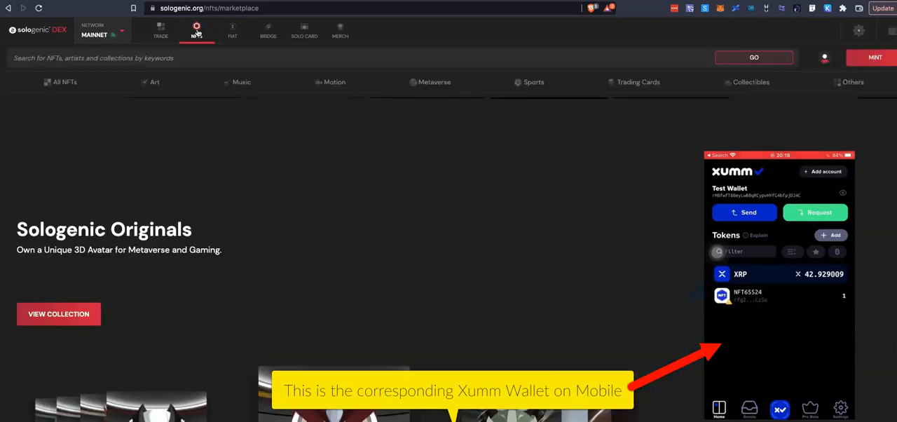
{"action": "left_click", "coordinate": [196, 31]}
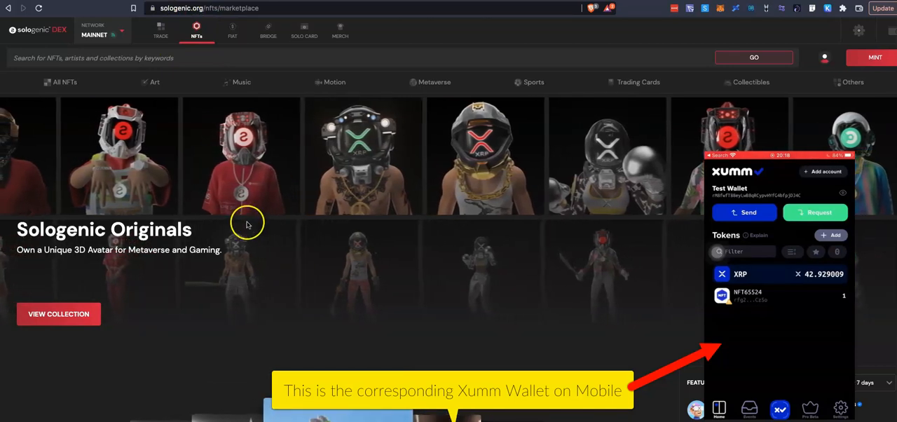
{"action": "left_click", "coordinate": [91, 57]}
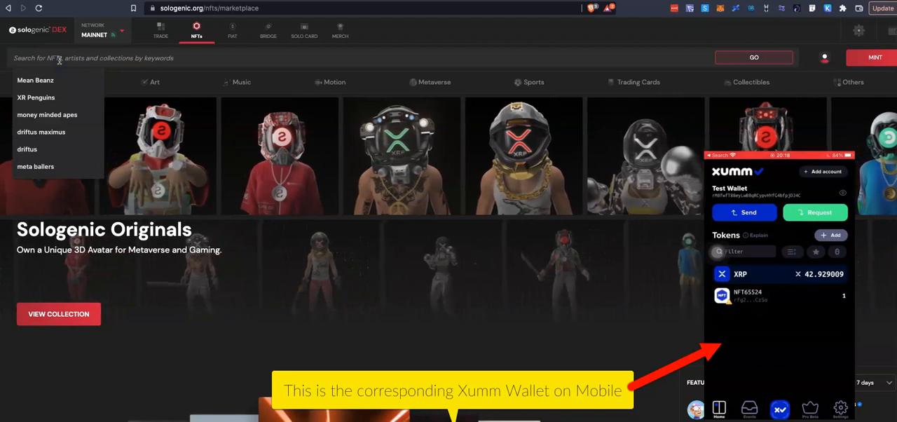
{"action": "type", "text": "dri"}
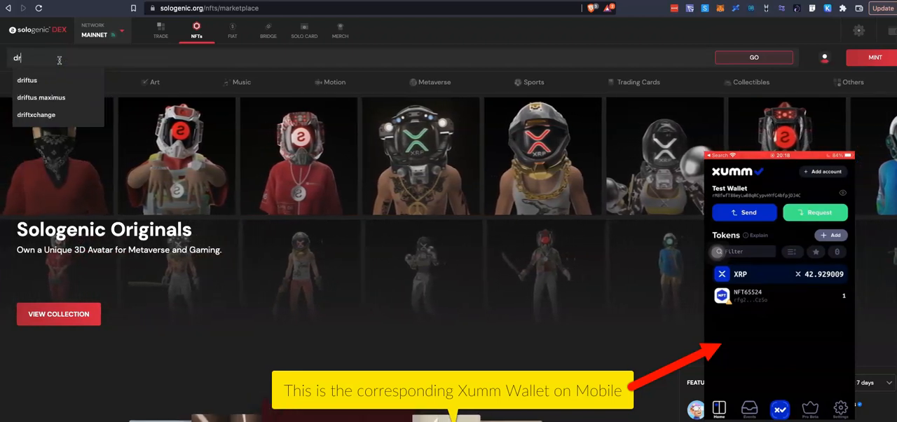
{"action": "left_click", "coordinate": [41, 98]}
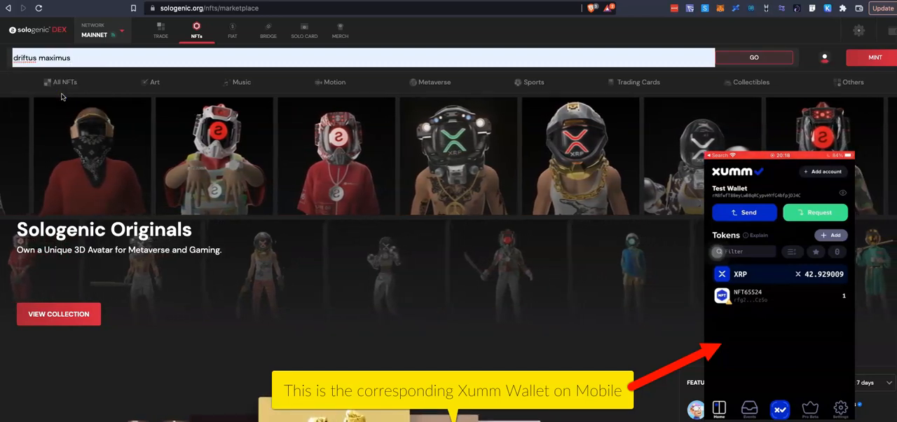
{"action": "left_click", "coordinate": [754, 56]}
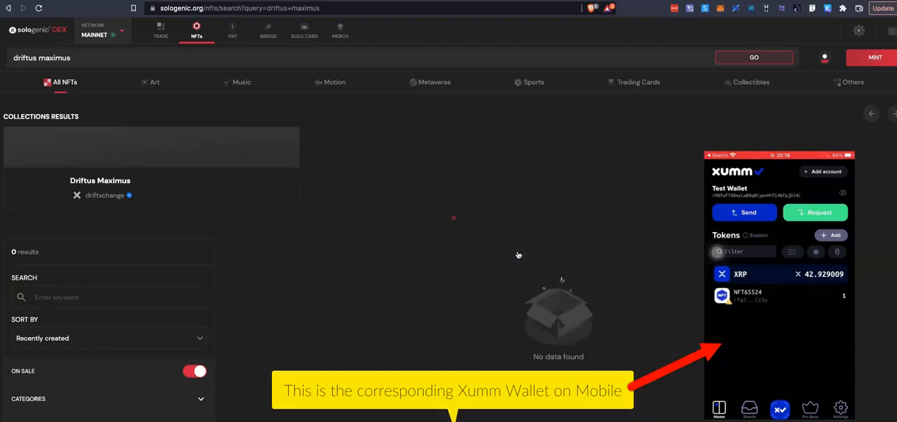
Browse the Driftus Maximus search results, which show zero on-sale items
{"action": "scroll", "scroll_direction": "down", "scroll_amount": 3}
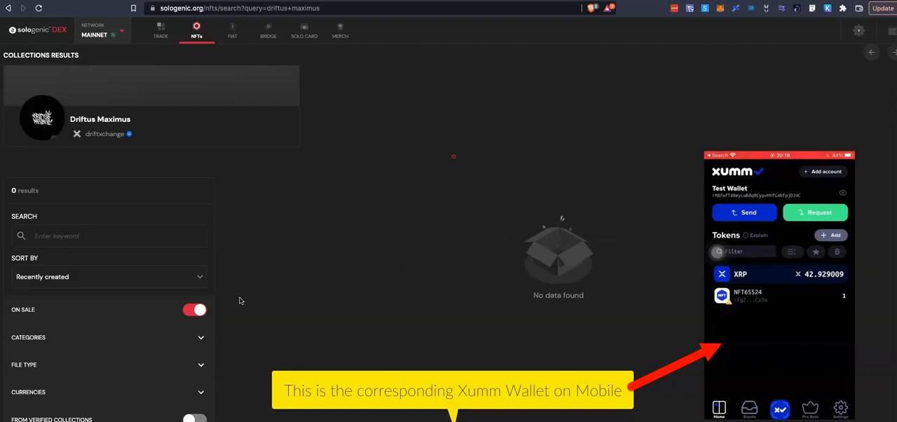
{"action": "left_click", "coordinate": [193, 308]}
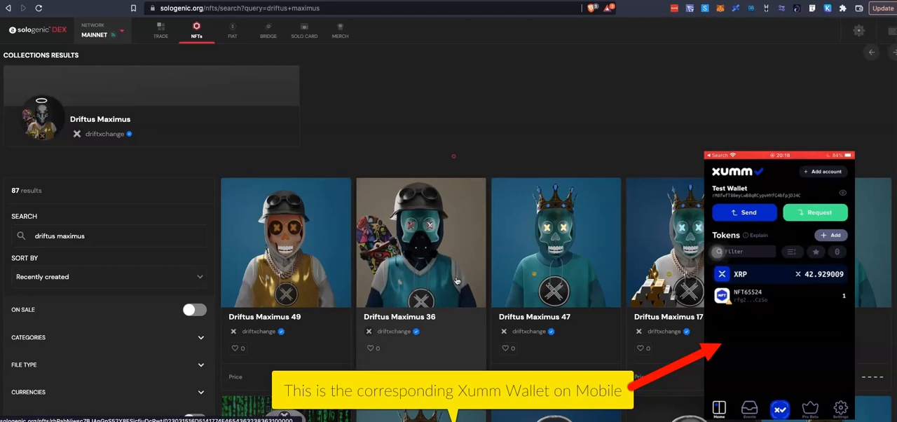
{"action": "scroll", "scroll_direction": "down", "scroll_amount": 3}
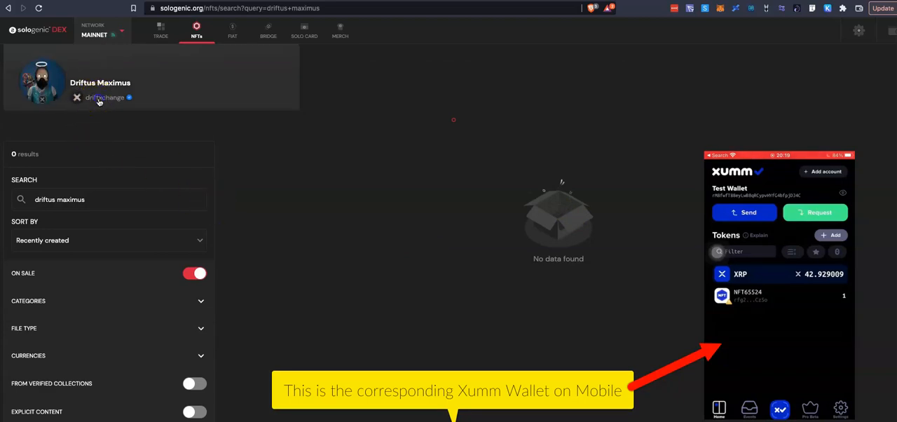
View the Driftus Maximus collection and its verified creator driftxchange's profile
{"action": "left_click", "coordinate": [101, 82]}
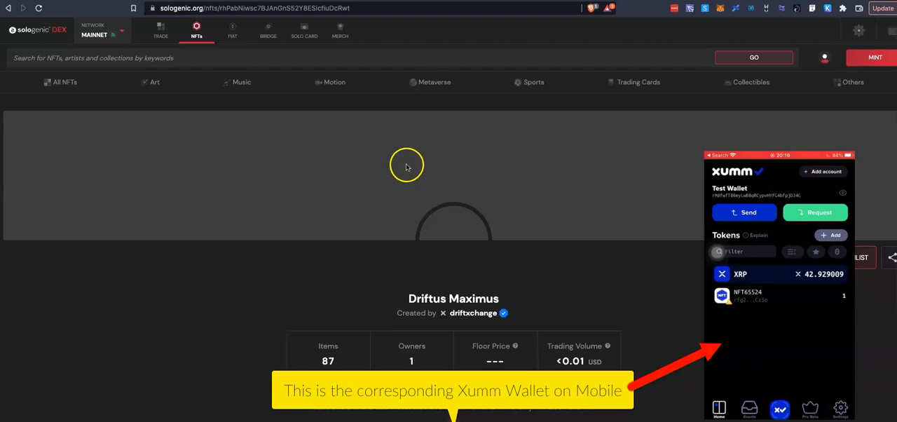
{"action": "left_click", "coordinate": [473, 312]}
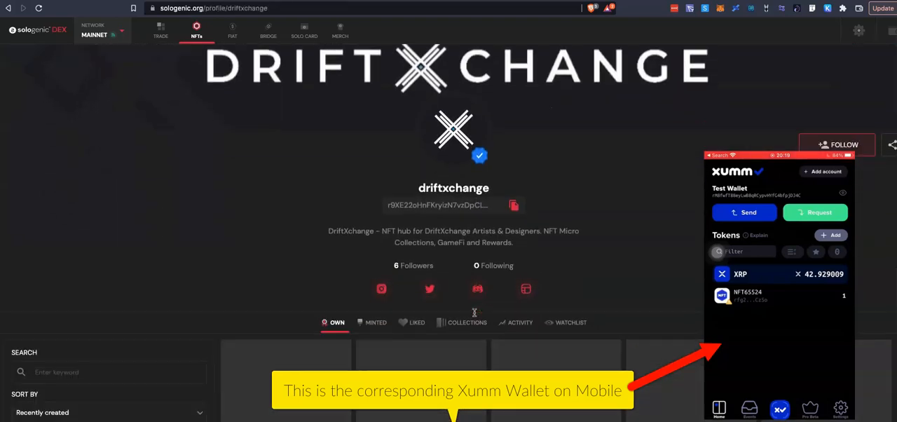
{"action": "scroll", "scroll_direction": "down", "scroll_amount": 3}
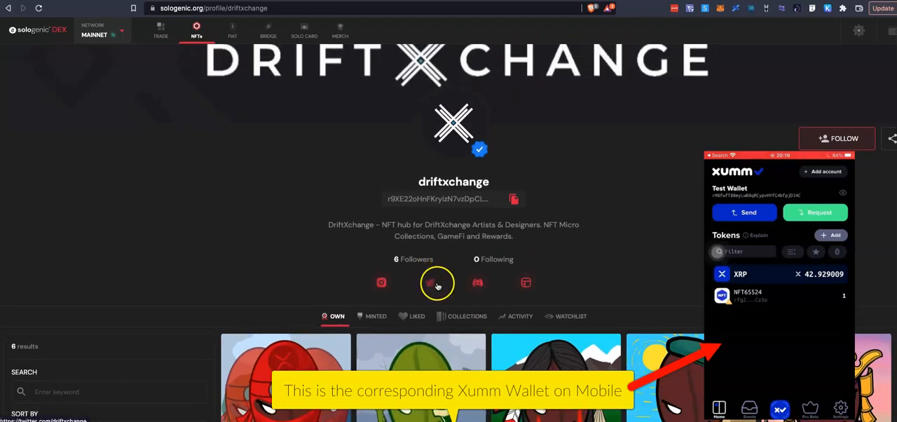
Scroll through driftxchange's listed collections under the Collections tab
{"action": "left_click", "coordinate": [466, 316]}
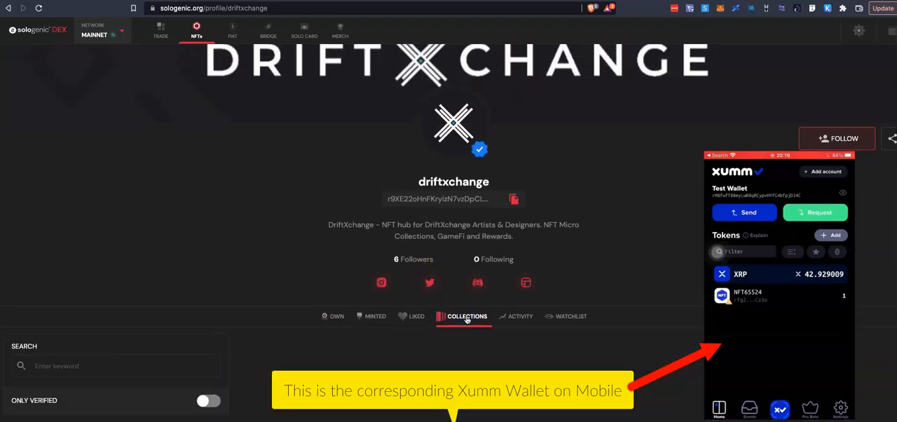
{"action": "scroll", "scroll_direction": "down", "scroll_amount": 3}
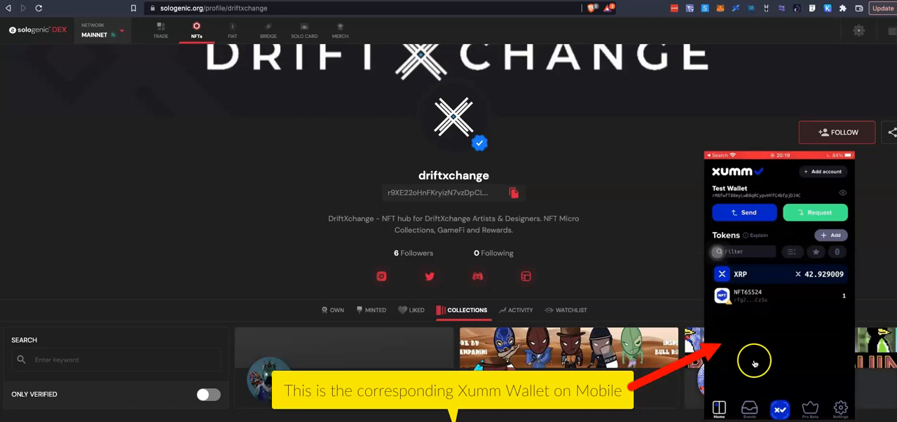
{"action": "mouse_move", "coordinate": [747, 353]}
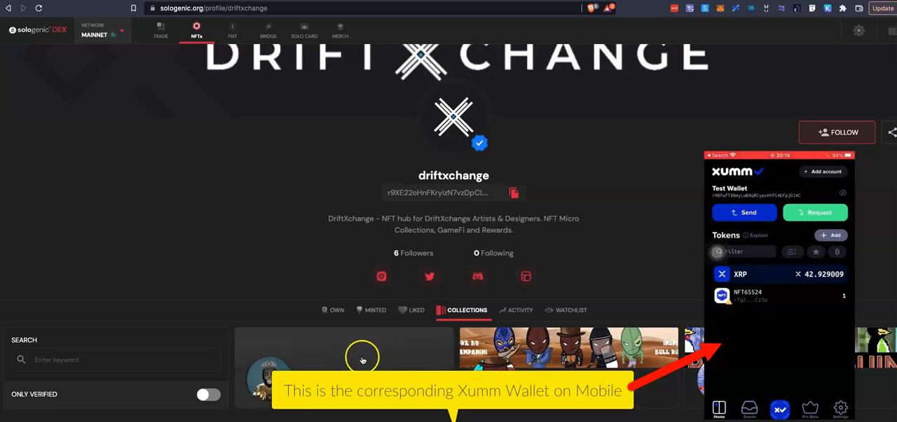
{"action": "mouse_move", "coordinate": [367, 353]}
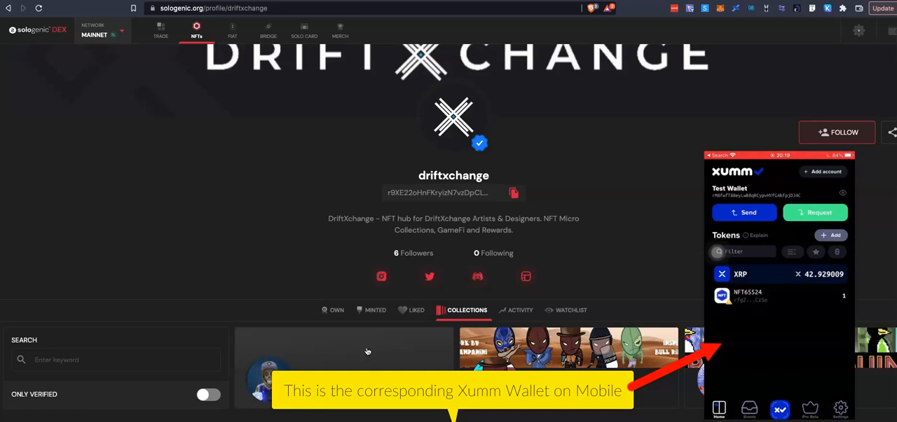
{"action": "scroll", "scroll_direction": "down", "scroll_amount": 3}
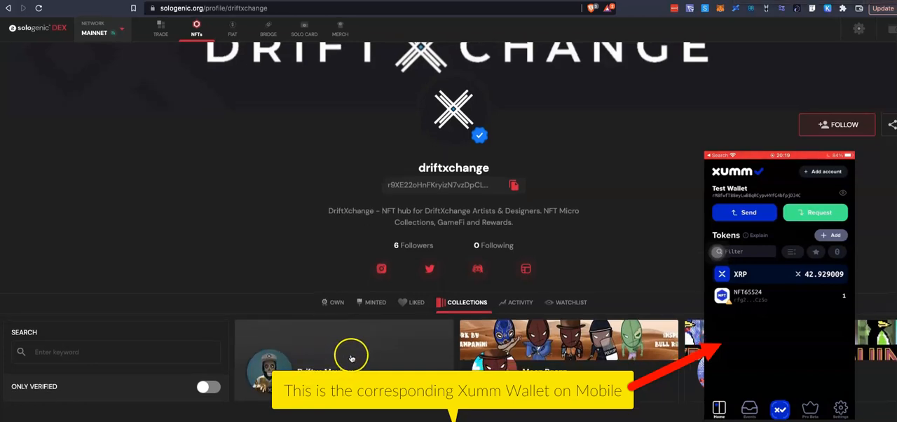
{"action": "scroll", "scroll_direction": "up", "scroll_amount": 3}
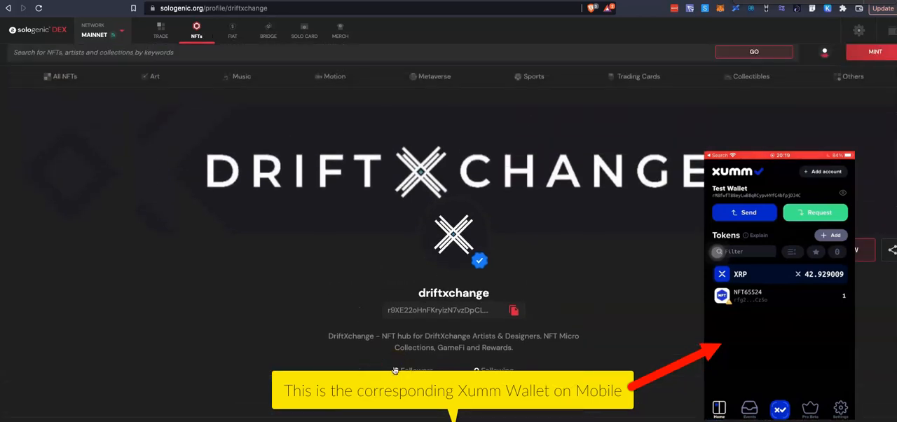
{"action": "mouse_move", "coordinate": [208, 115]}
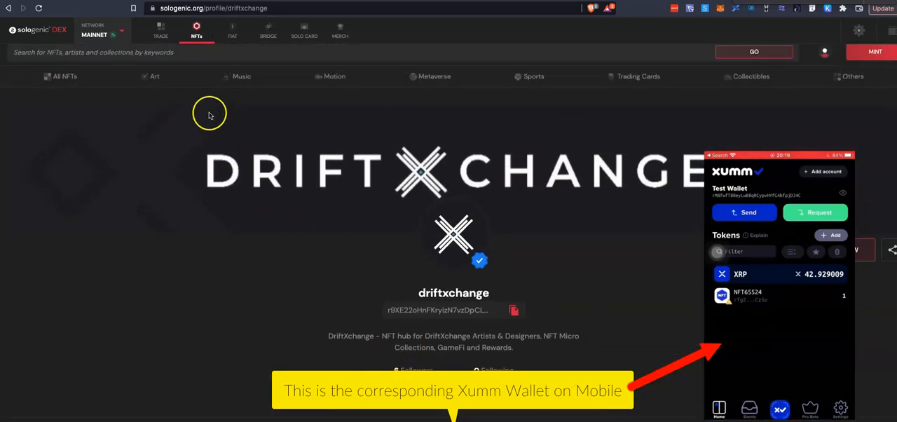
Show all on-sale NFTs sorted by Price (Low to High)
{"action": "left_click", "coordinate": [64, 76]}
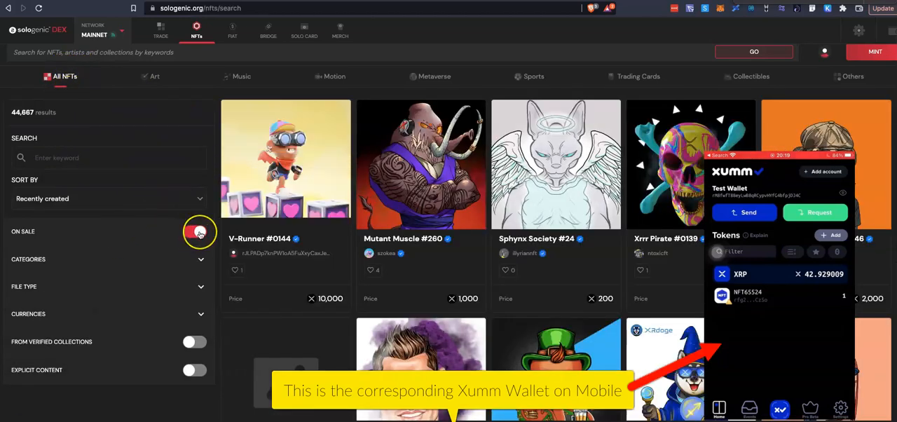
{"action": "left_click", "coordinate": [199, 199]}
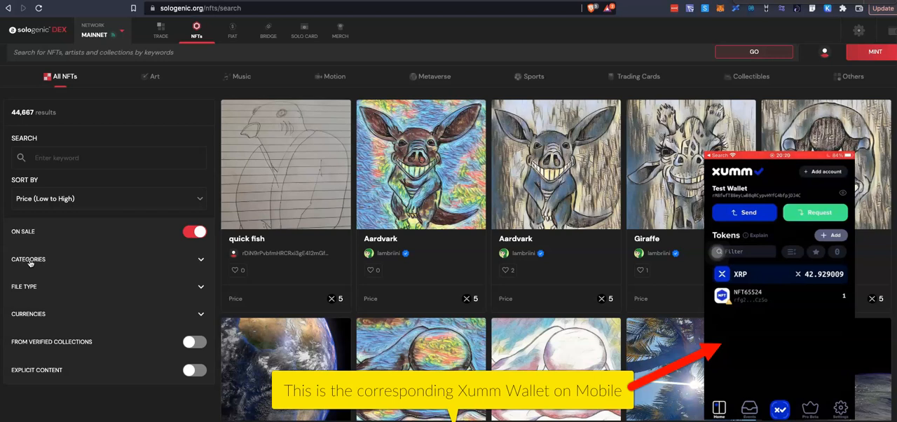
{"action": "mouse_move", "coordinate": [182, 258]}
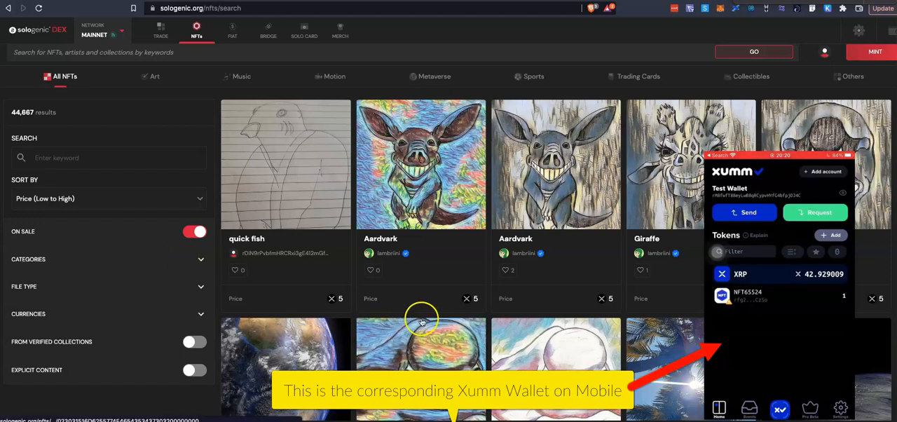
Scroll the results grid down to the cheapest listings priced at 5 XRP
{"action": "scroll", "scroll_direction": "down", "scroll_amount": 3}
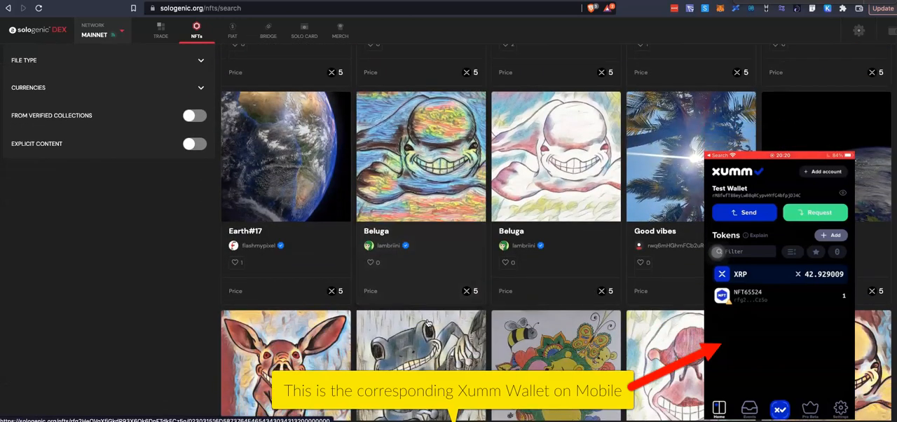
{"action": "scroll", "scroll_direction": "down", "scroll_amount": 3}
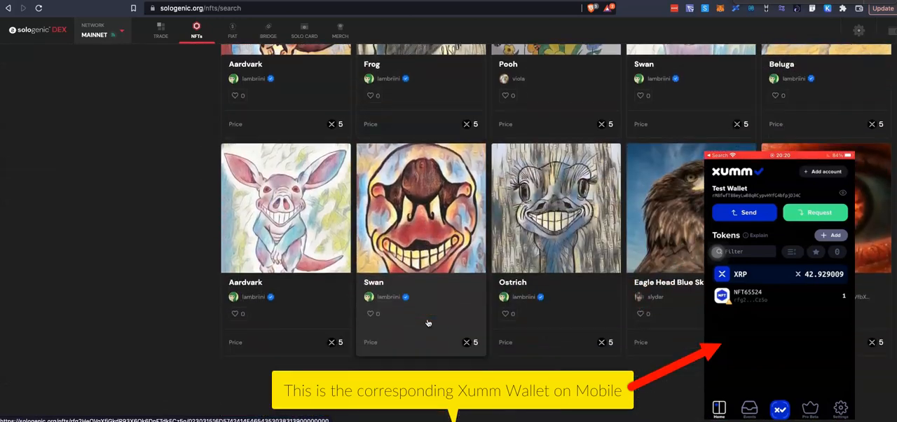
{"action": "scroll", "scroll_direction": "down", "scroll_amount": 3}
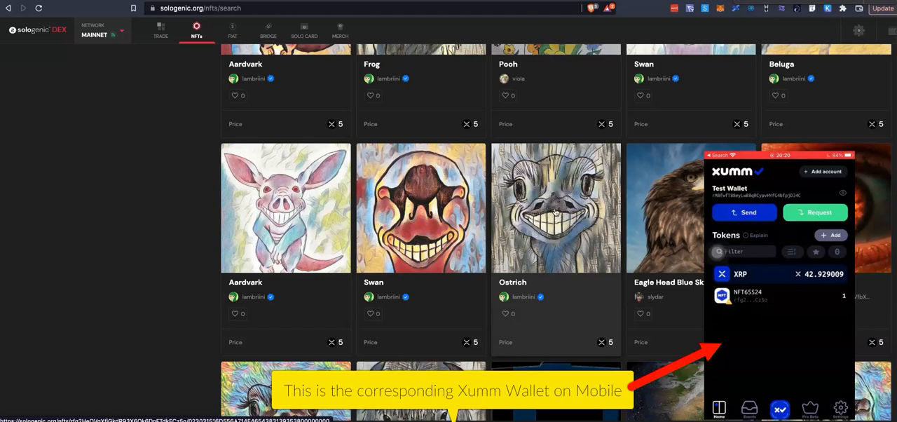
Review the Ostrich NFT's details, properties, listing history and 5 XRP price
{"action": "left_click", "coordinate": [554, 207]}
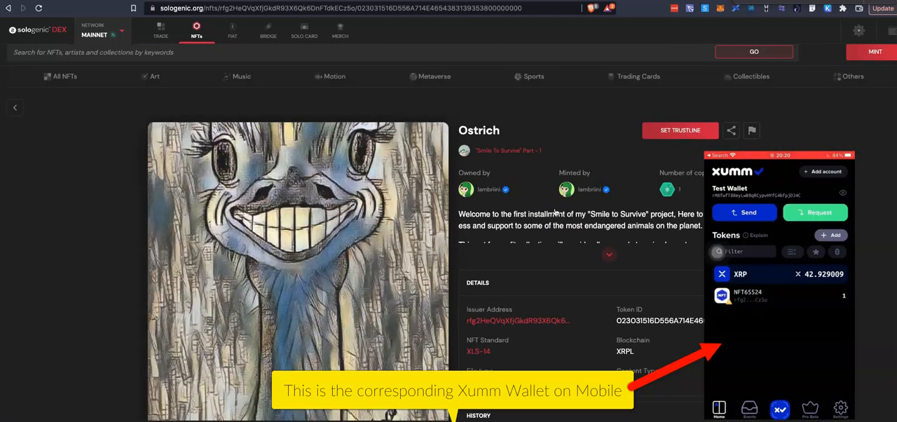
{"action": "scroll", "scroll_direction": "down", "scroll_amount": 3}
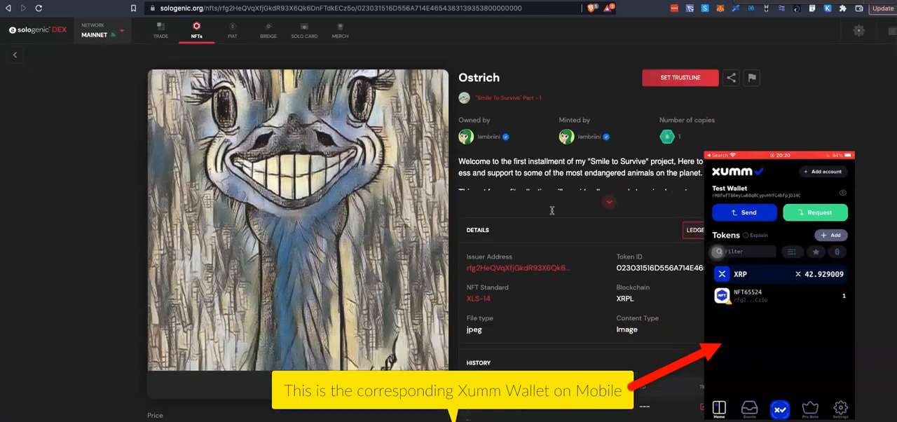
{"action": "scroll", "scroll_direction": "down", "scroll_amount": 3}
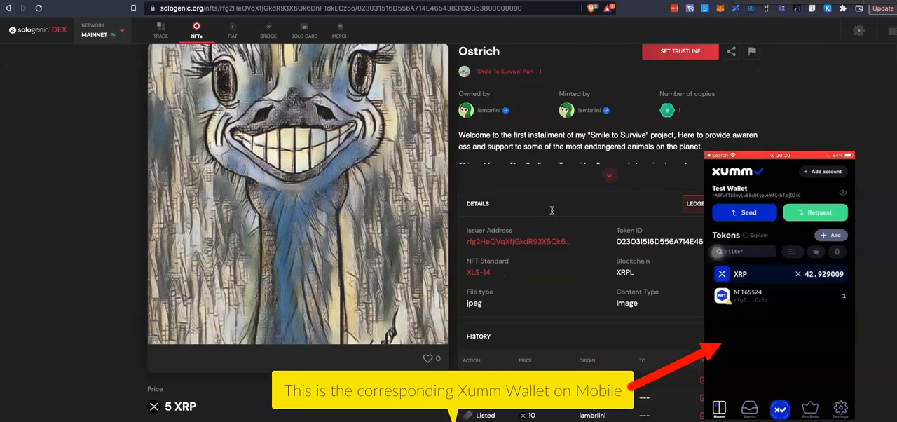
{"action": "scroll", "scroll_direction": "down", "scroll_amount": 3}
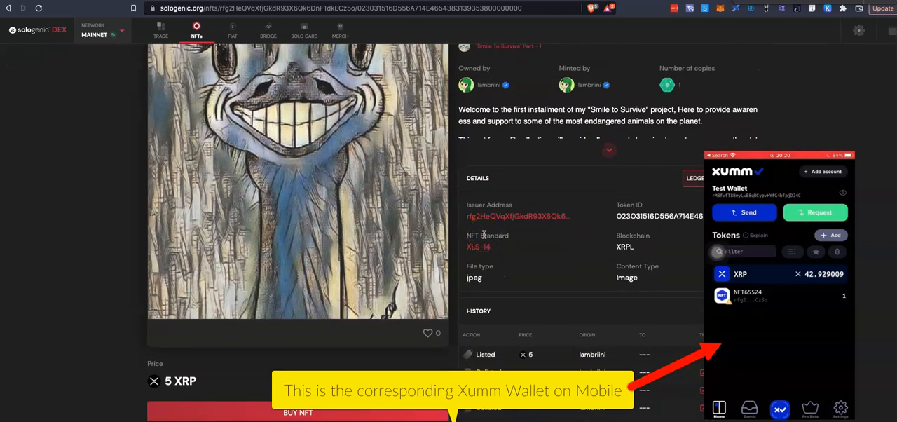
{"action": "scroll", "scroll_direction": "down", "scroll_amount": 3}
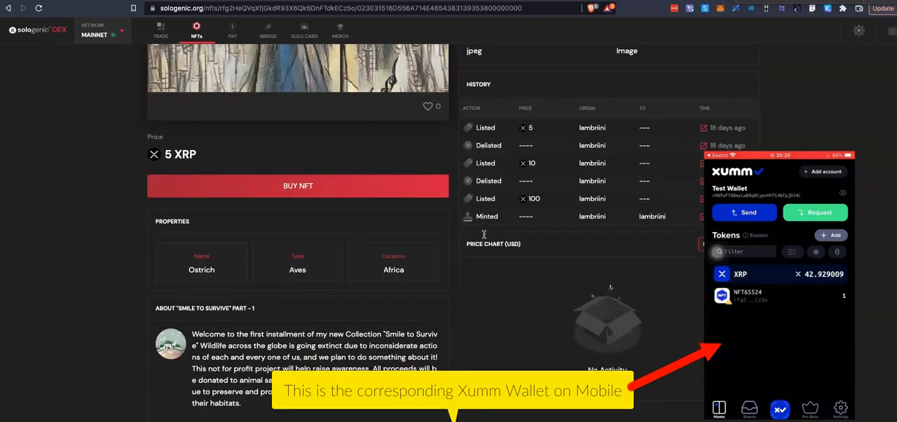
{"action": "scroll", "scroll_direction": "up", "scroll_amount": 3}
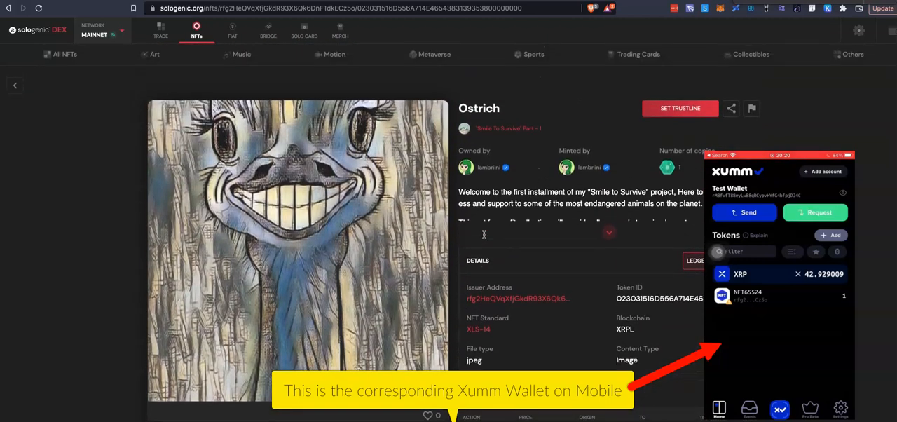
{"action": "scroll", "scroll_direction": "down", "scroll_amount": 3}
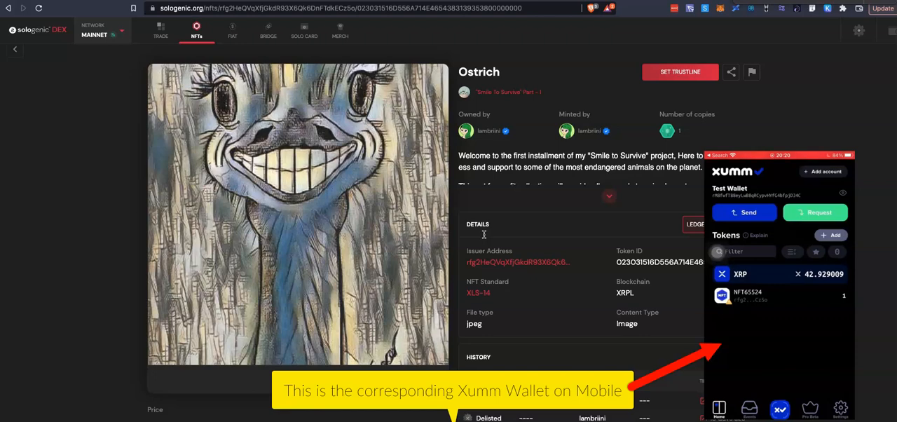
{"action": "scroll", "scroll_direction": "down", "scroll_amount": 3}
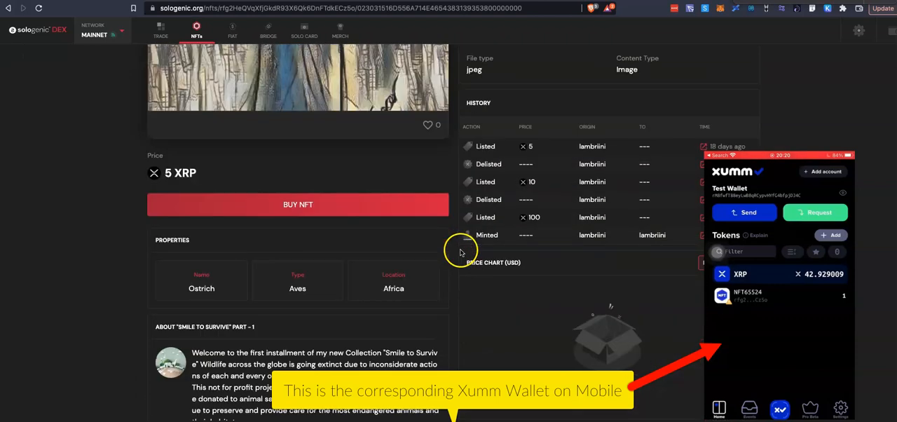
Start NFT Checkout for the 5 XRP Ostrich and accept the risk acknowledgement
{"action": "left_click", "coordinate": [297, 205]}
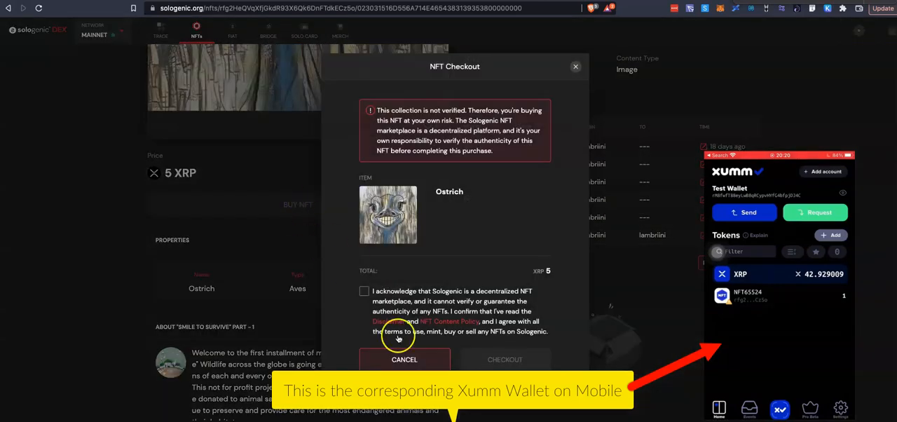
{"action": "left_click", "coordinate": [364, 292]}
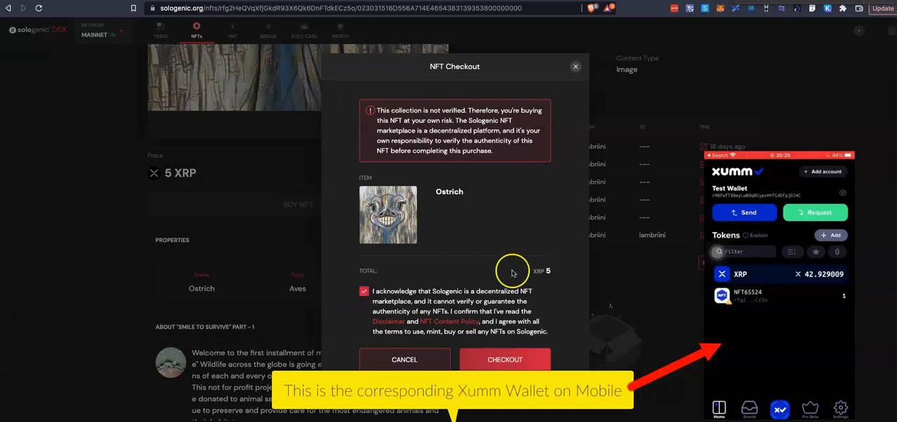
{"action": "mouse_move", "coordinate": [562, 315]}
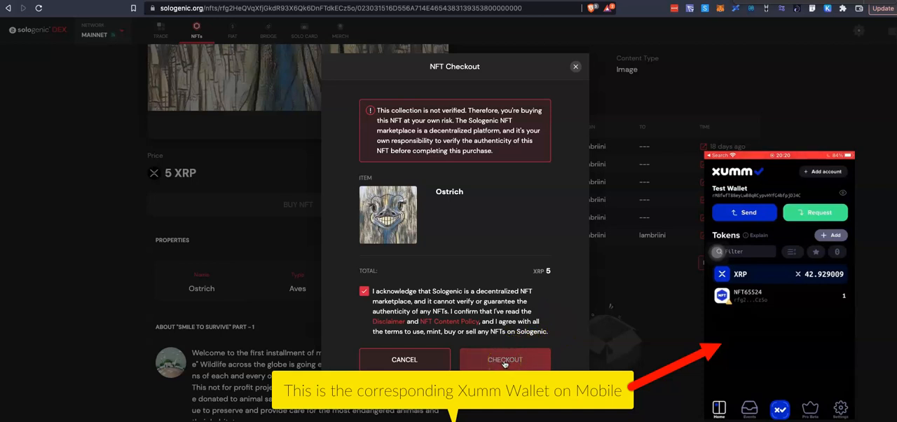
Submit checkout for the 5 XRP Ostrich NFT, prompting the OfferCreate signing in Xumm
{"action": "left_click", "coordinate": [505, 359]}
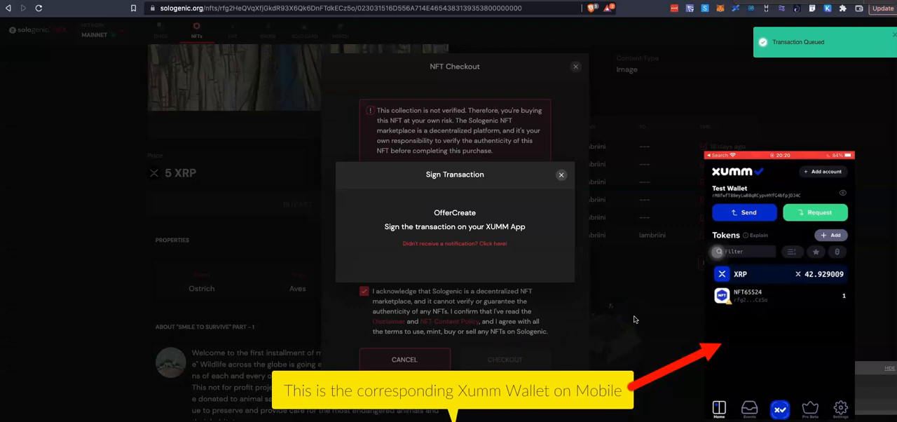
{"action": "mouse_move", "coordinate": [806, 53]}
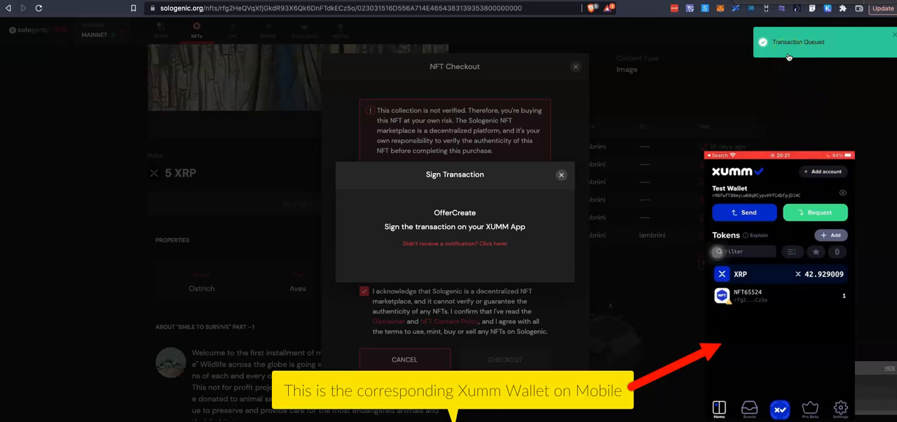
{"action": "mouse_move", "coordinate": [754, 113]}
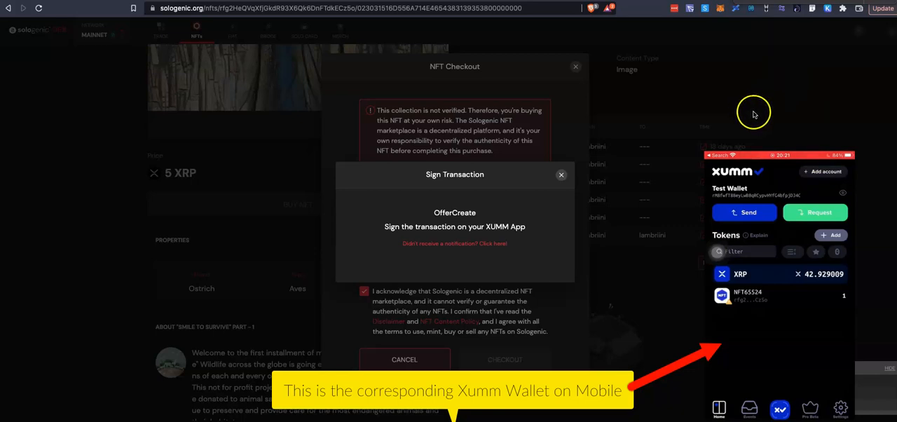
{"action": "mouse_move", "coordinate": [461, 234]}
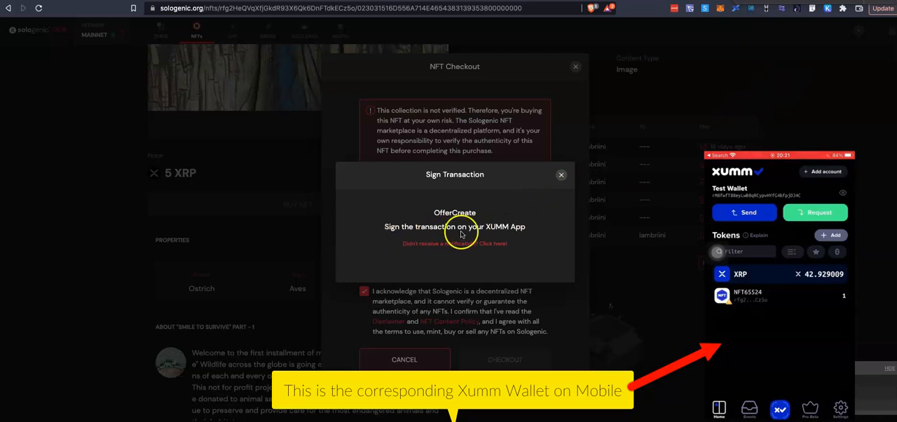
{"action": "mouse_move", "coordinate": [568, 231]}
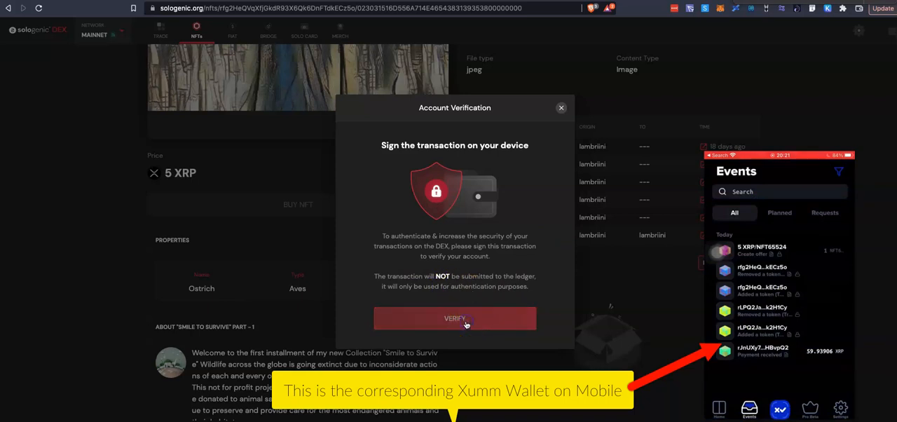
{"action": "left_click", "coordinate": [454, 317]}
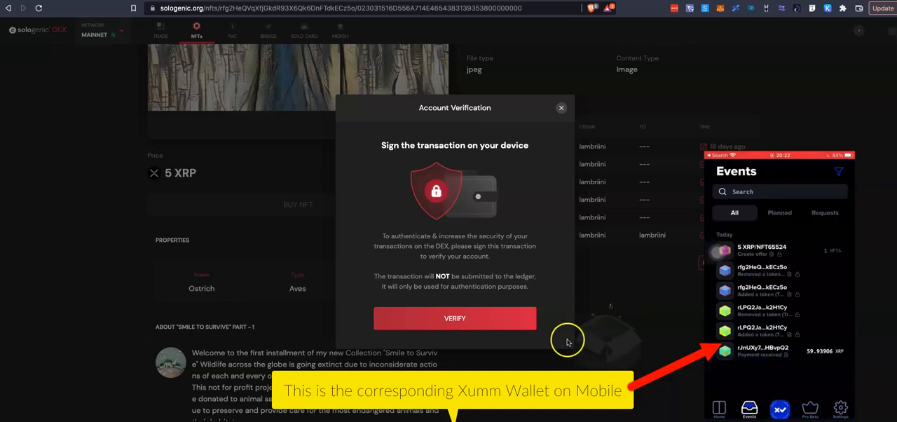
{"action": "mouse_move", "coordinate": [602, 283]}
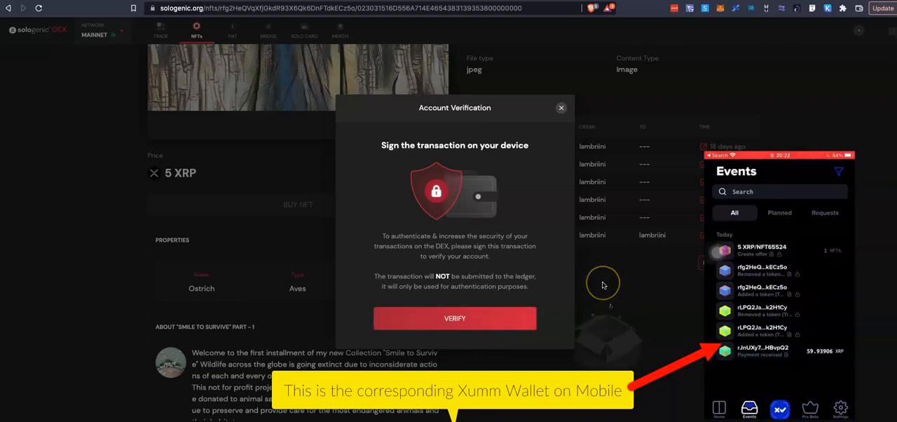
{"action": "mouse_move", "coordinate": [603, 286]}
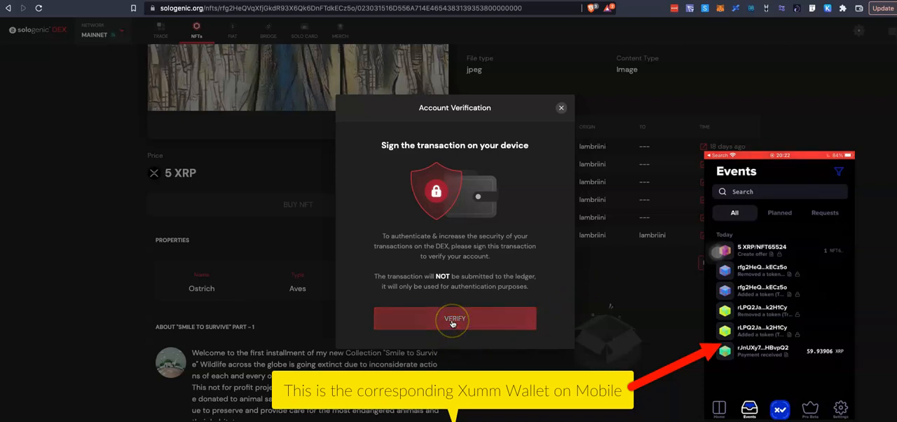
Verify the account via a signed AccountSet in Xumm and return to the Ostrich NFT page
{"action": "left_click", "coordinate": [454, 319]}
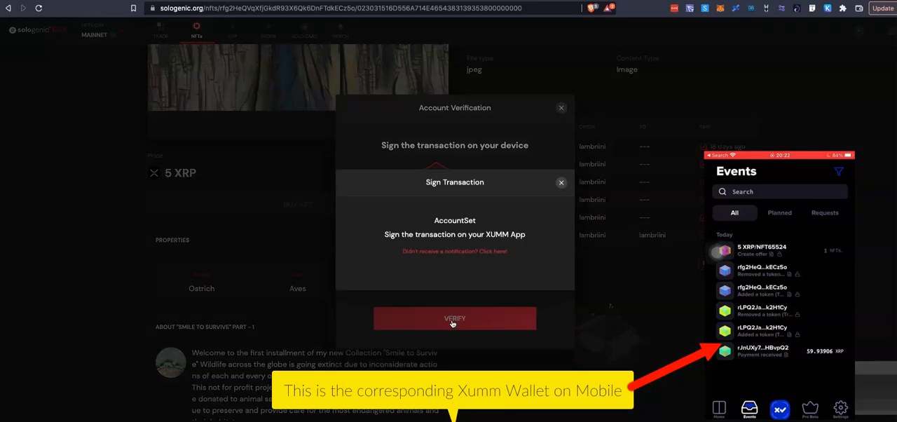
{"action": "left_click", "coordinate": [454, 317]}
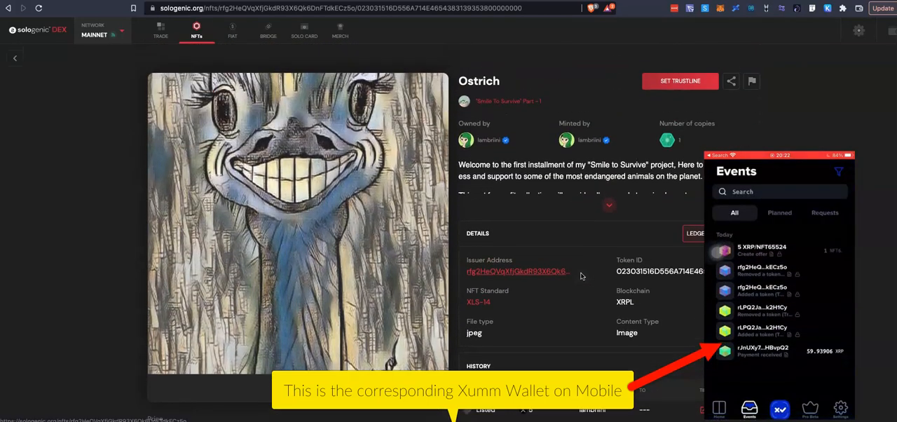
Buy the Ostrich NFT for 5 XRP and confirm the Sold entry in its History table
{"action": "scroll", "scroll_direction": "down", "scroll_amount": 3}
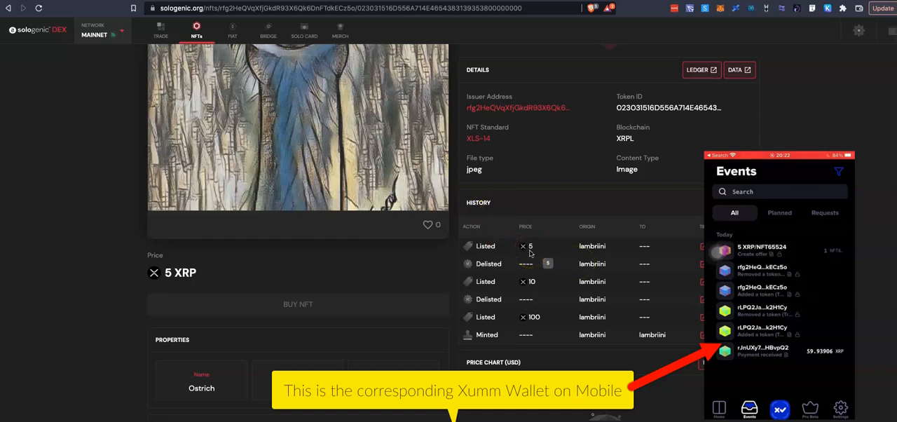
{"action": "mouse_move", "coordinate": [311, 305]}
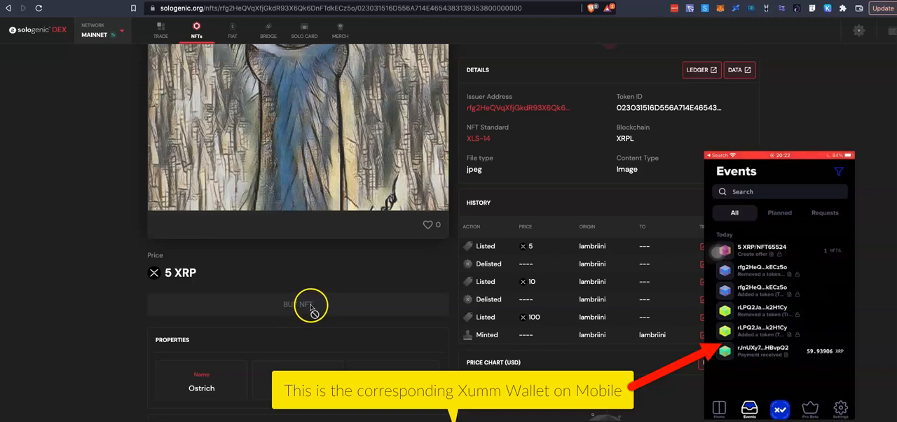
{"action": "left_click", "coordinate": [297, 302]}
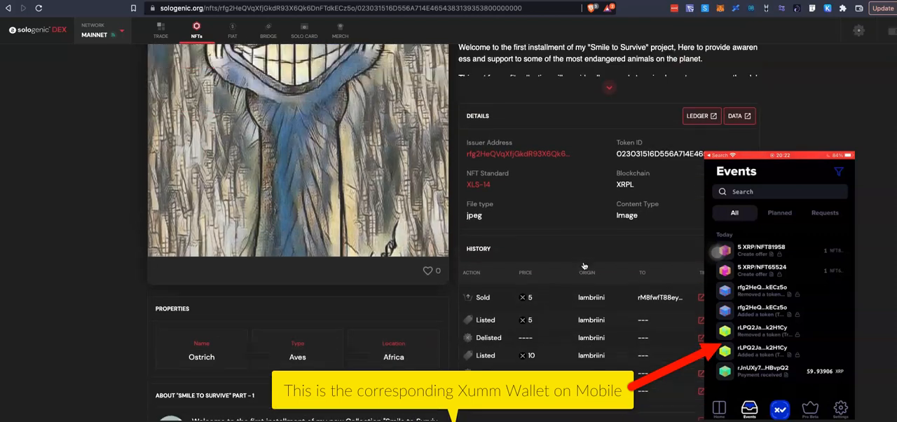
{"action": "scroll", "scroll_direction": "down", "scroll_amount": 3}
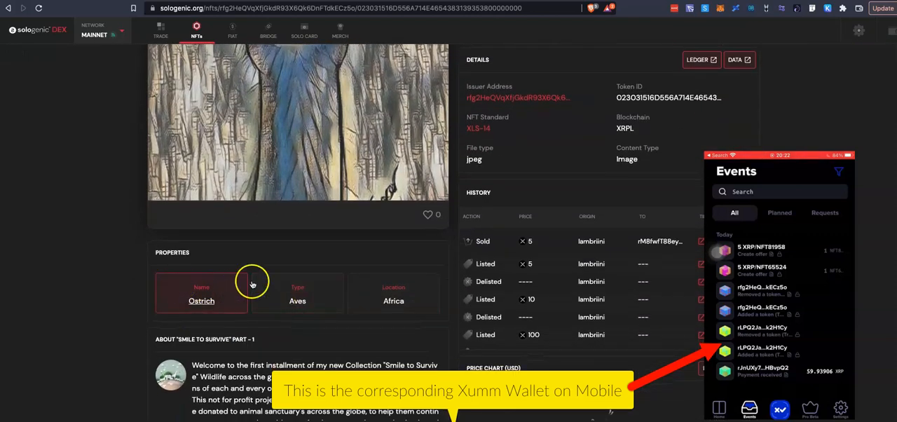
{"action": "scroll", "scroll_direction": "down", "scroll_amount": 3}
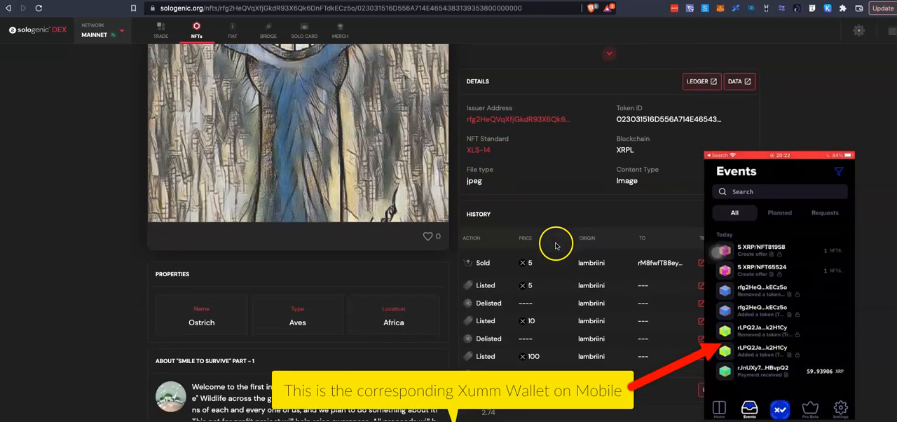
{"action": "mouse_move", "coordinate": [625, 271]}
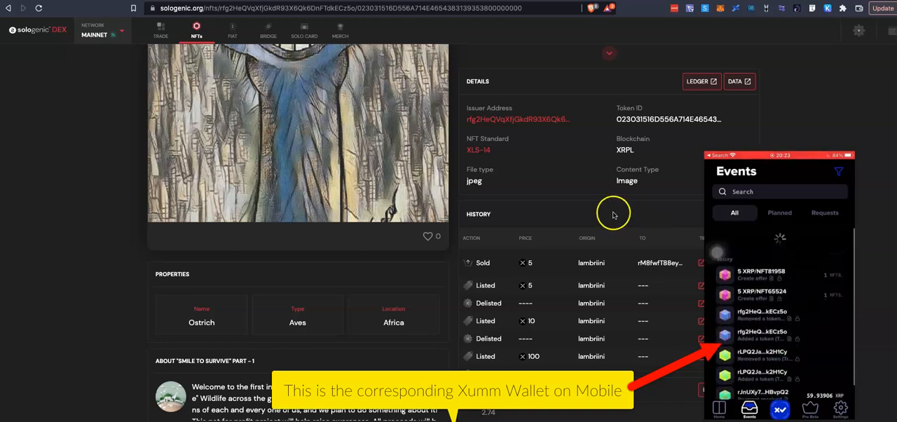
Review the owned Ostrich NFT's SELL and TRANSFER options, then go to the wallet overview
{"action": "scroll", "scroll_direction": "up", "scroll_amount": 3}
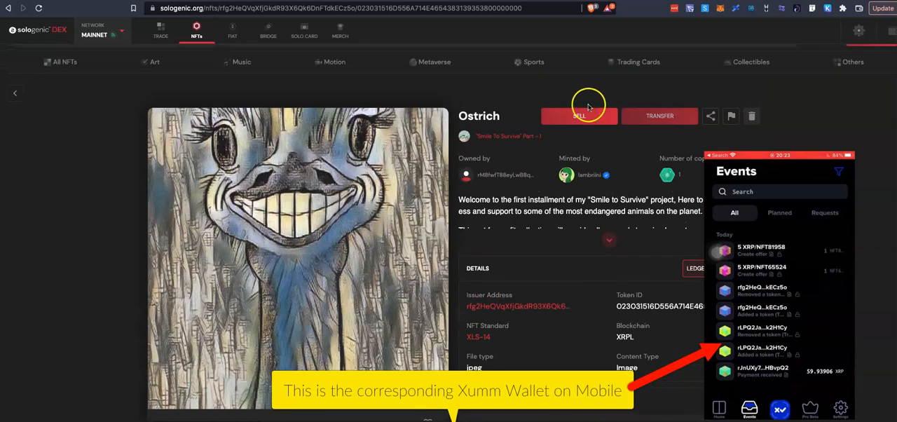
{"action": "mouse_move", "coordinate": [667, 136]}
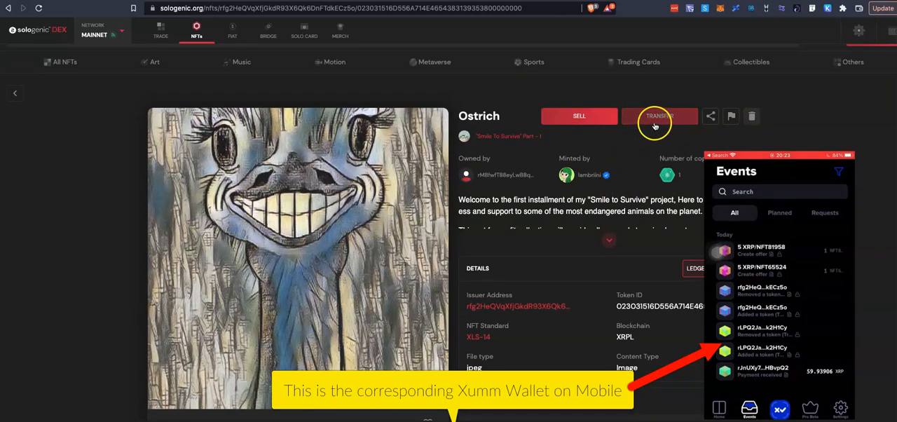
{"action": "mouse_move", "coordinate": [659, 119]}
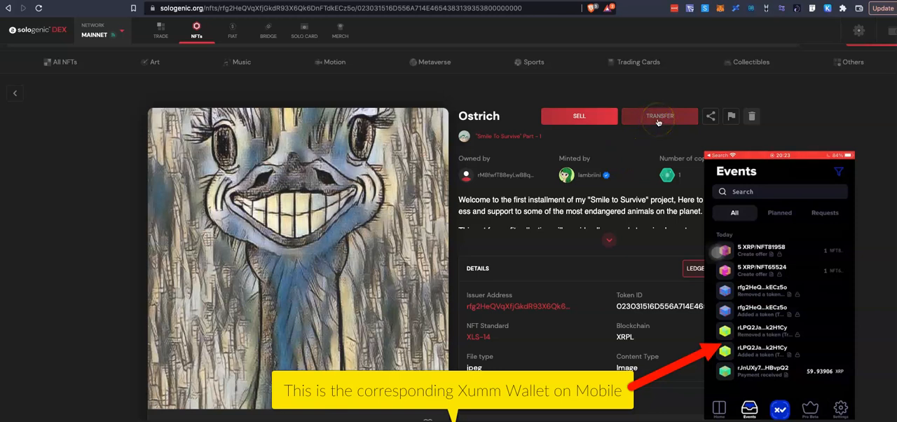
{"action": "mouse_move", "coordinate": [559, 190]}
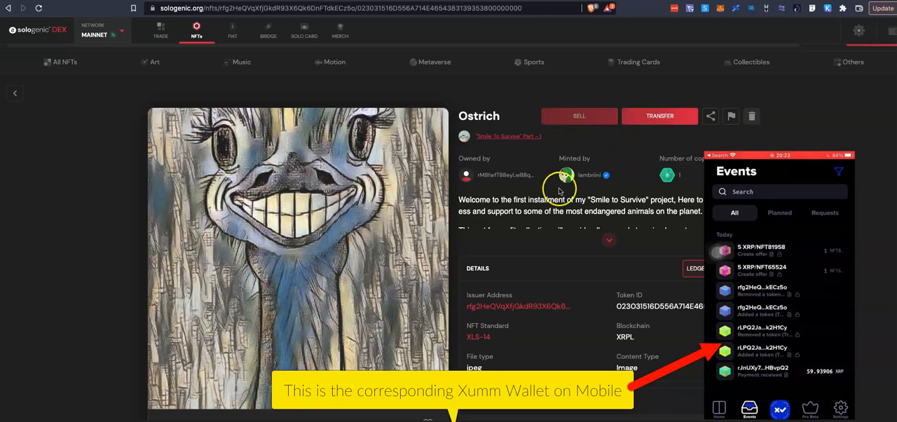
{"action": "scroll", "scroll_direction": "down", "scroll_amount": 3}
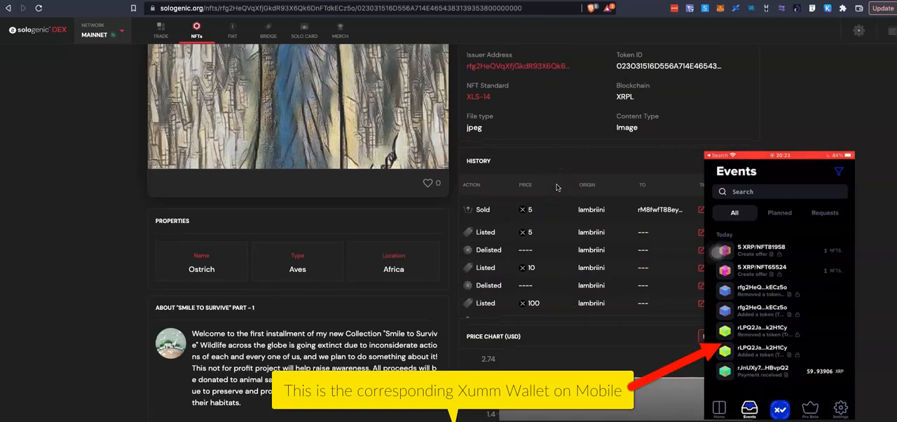
{"action": "scroll", "scroll_direction": "up", "scroll_amount": 3}
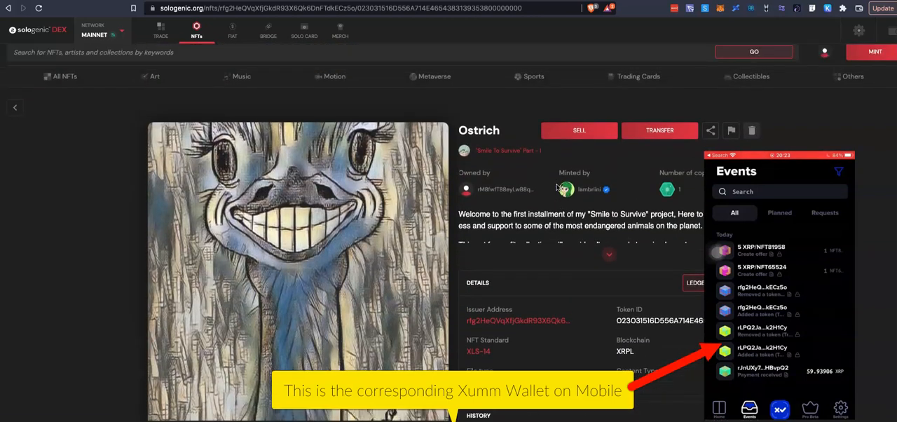
{"action": "mouse_move", "coordinate": [504, 189]}
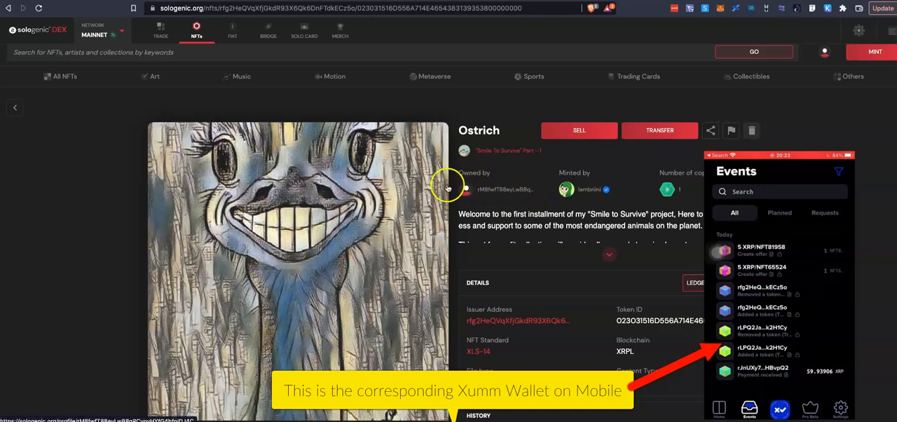
{"action": "left_click", "coordinate": [884, 31]}
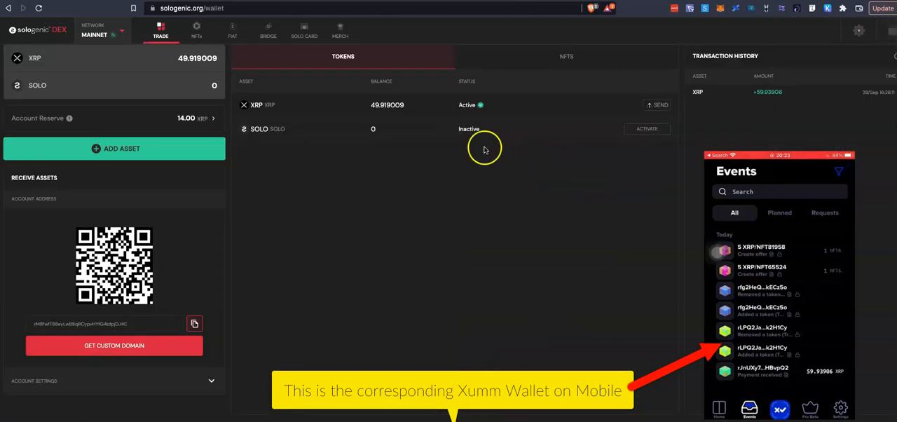
List the wallet's NFT holdings, showing the newly bought Ostrich NFT
{"action": "left_click", "coordinate": [566, 56]}
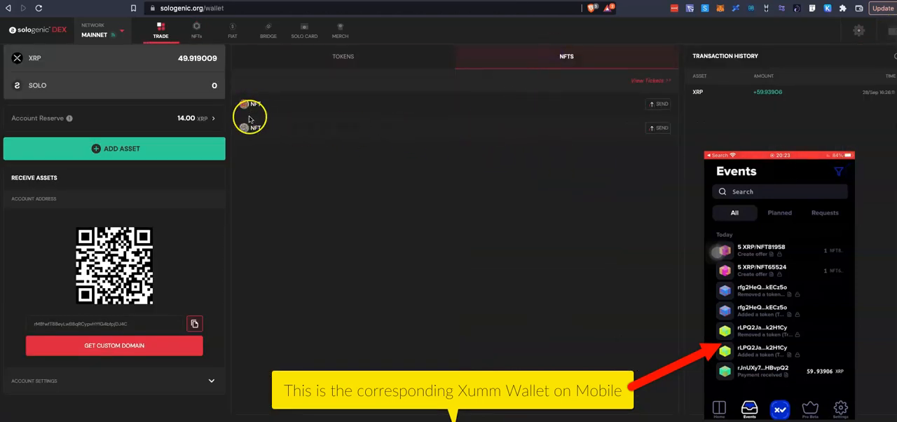
{"action": "mouse_move", "coordinate": [255, 133]}
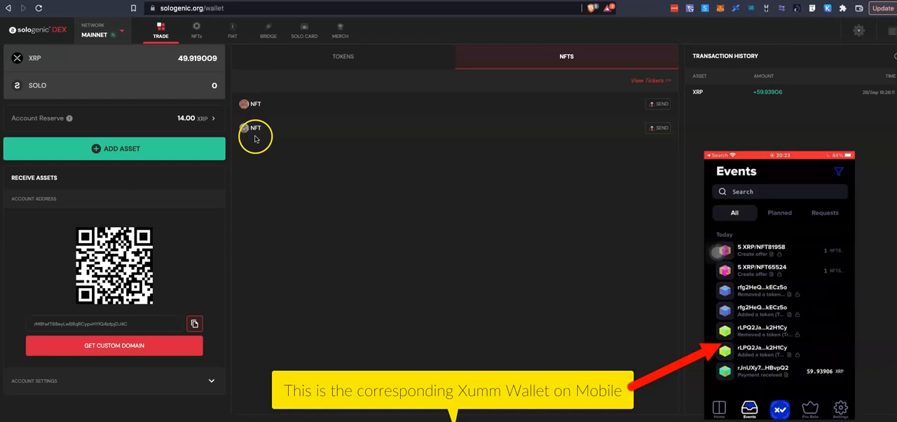
{"action": "mouse_move", "coordinate": [261, 140]}
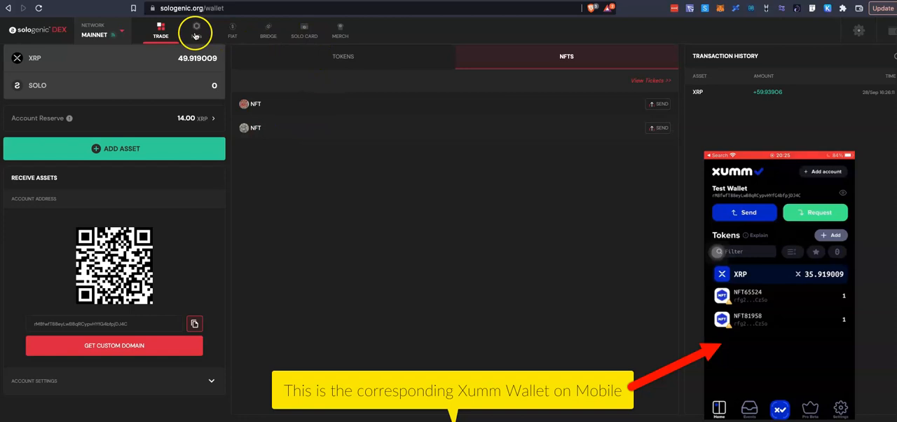
{"action": "mouse_move", "coordinate": [358, 27]}
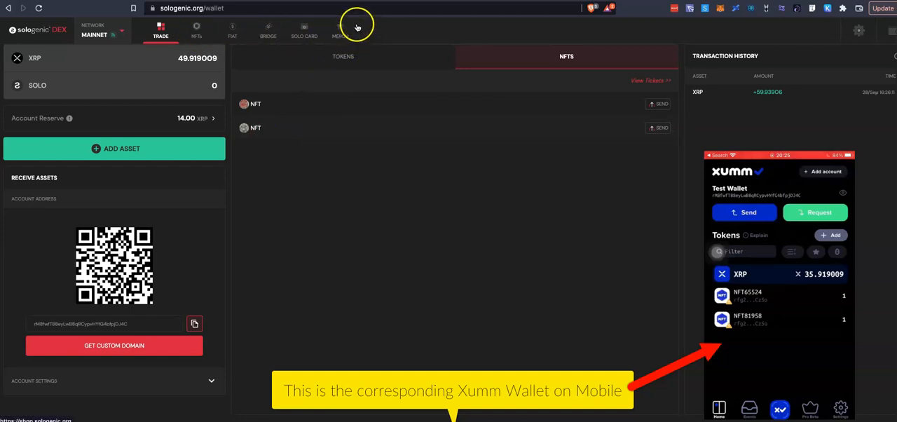
{"action": "mouse_move", "coordinate": [325, 45]}
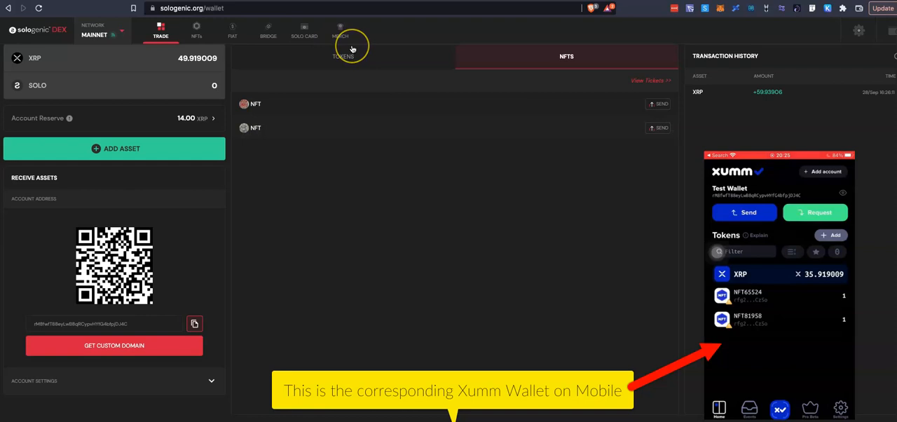
{"action": "mouse_move", "coordinate": [350, 45]}
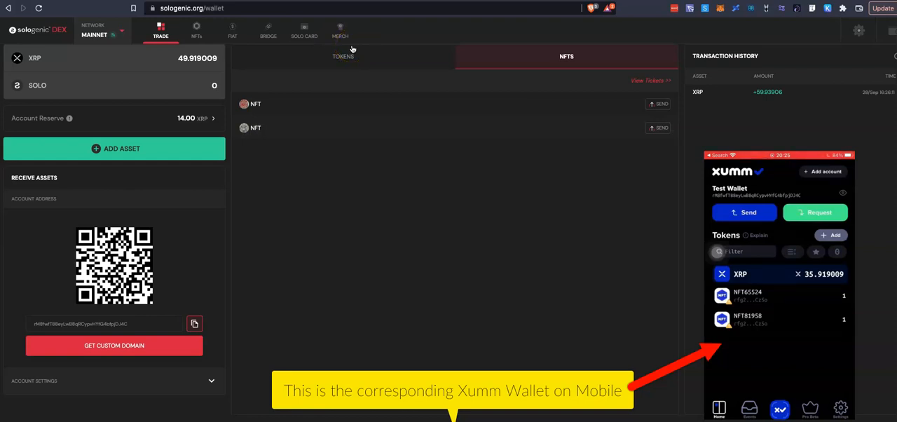